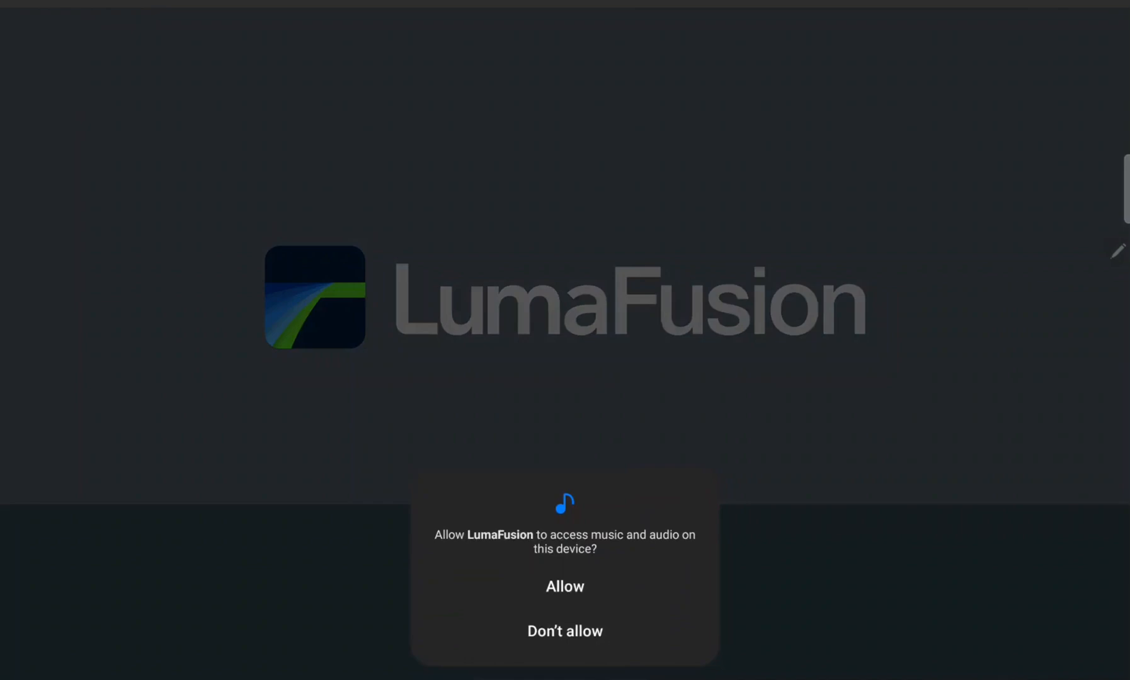
- Allow media access and create project 'QuickStart Video' with frame rate and aspect ratio from the first clip
{"action": "left_click", "coordinate": [564, 586]}
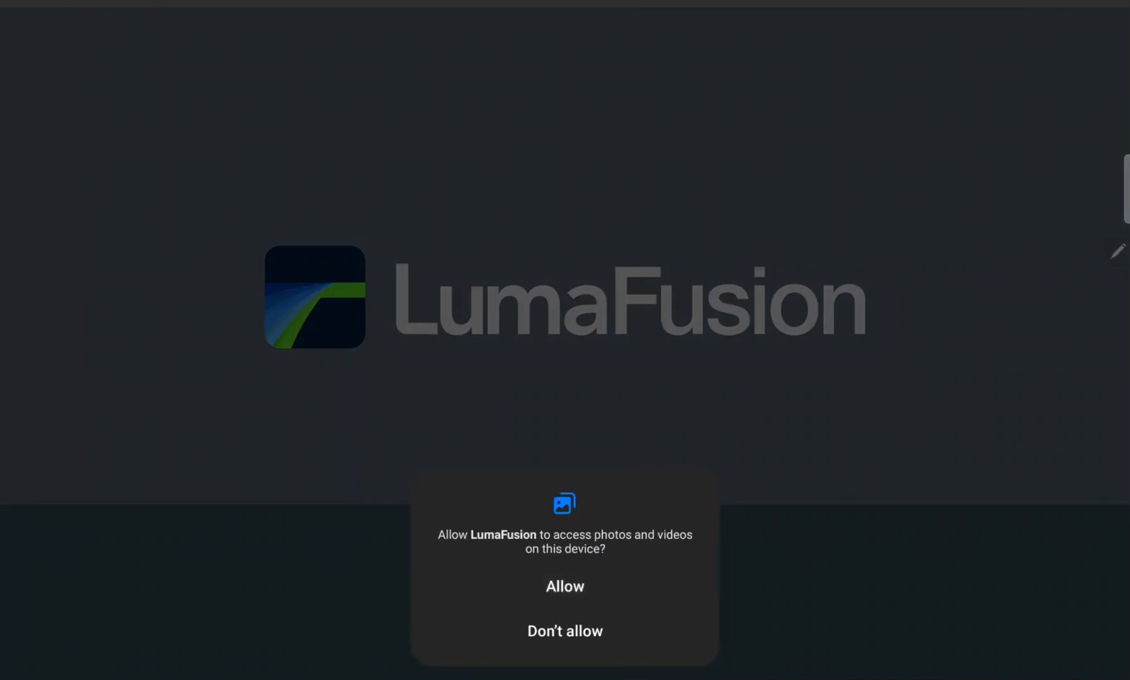
{"action": "left_click", "coordinate": [565, 586]}
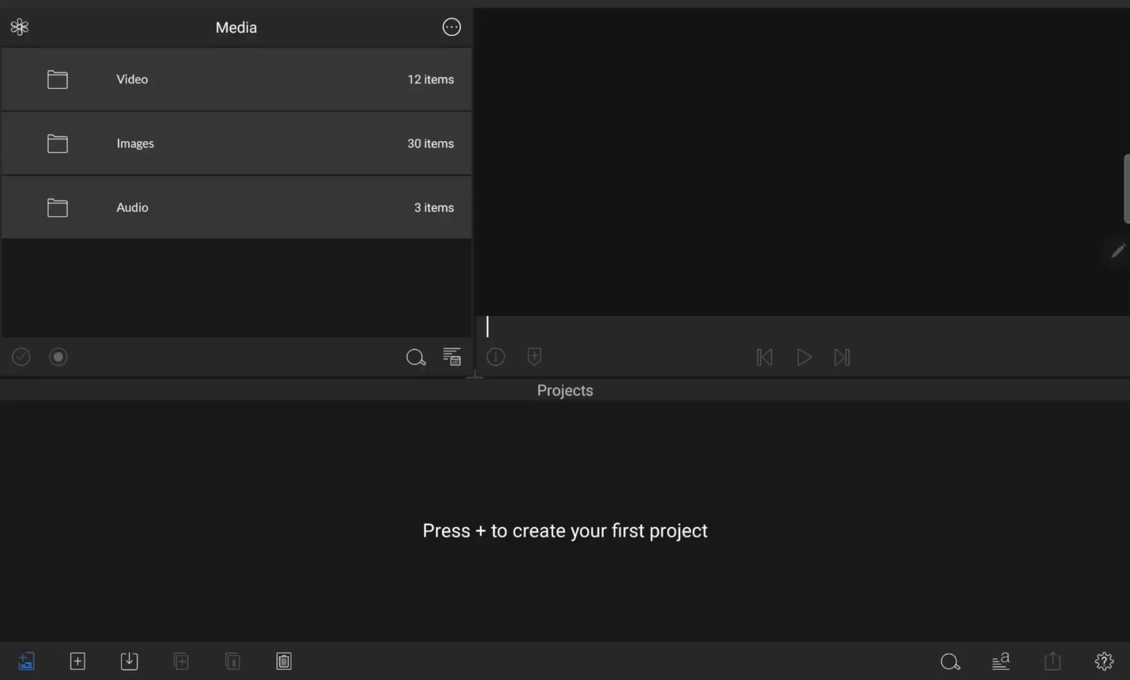
{"action": "left_click", "coordinate": [77, 661]}
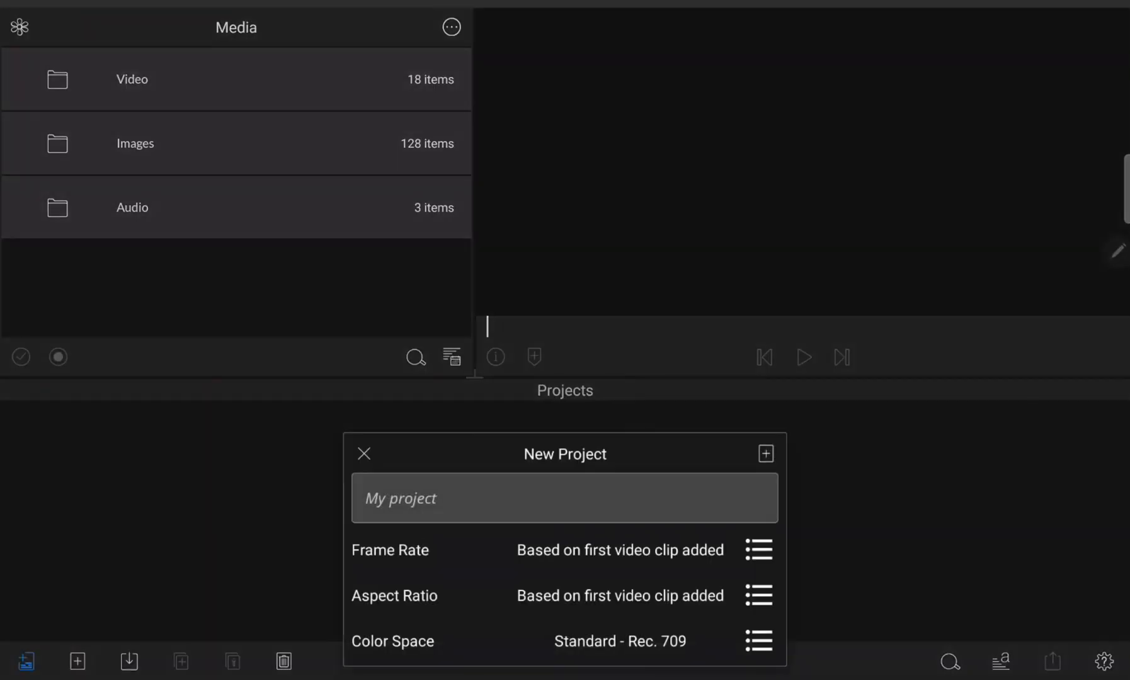
{"action": "type", "text": "QuickStart Video"}
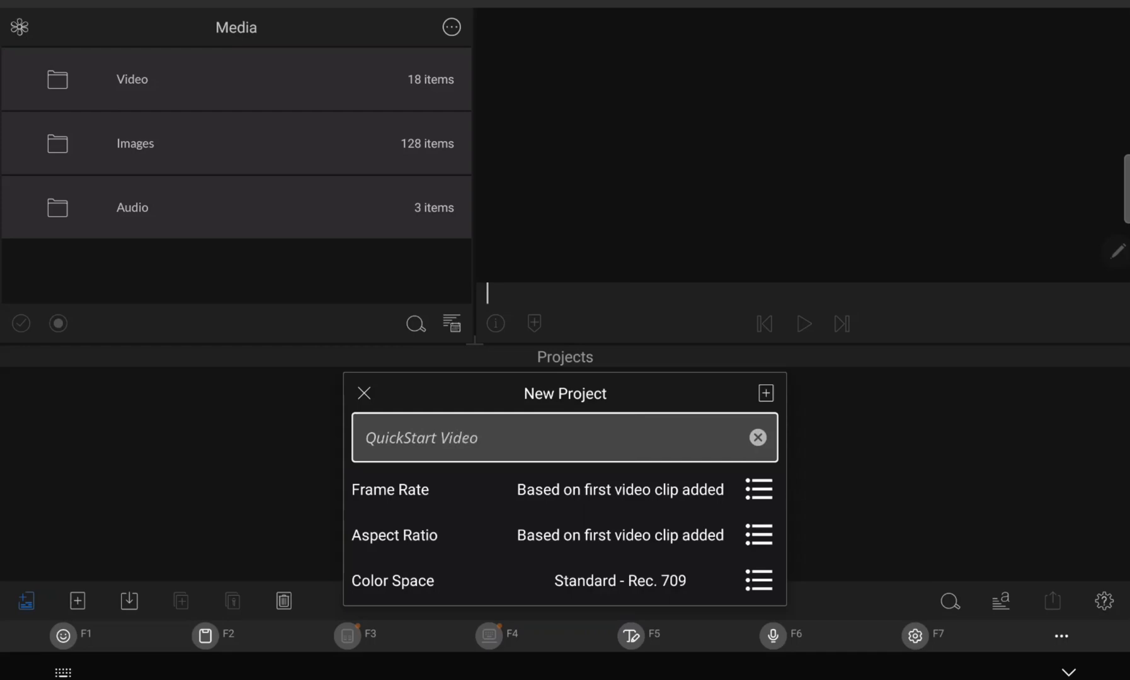
{"action": "left_click", "coordinate": [758, 490]}
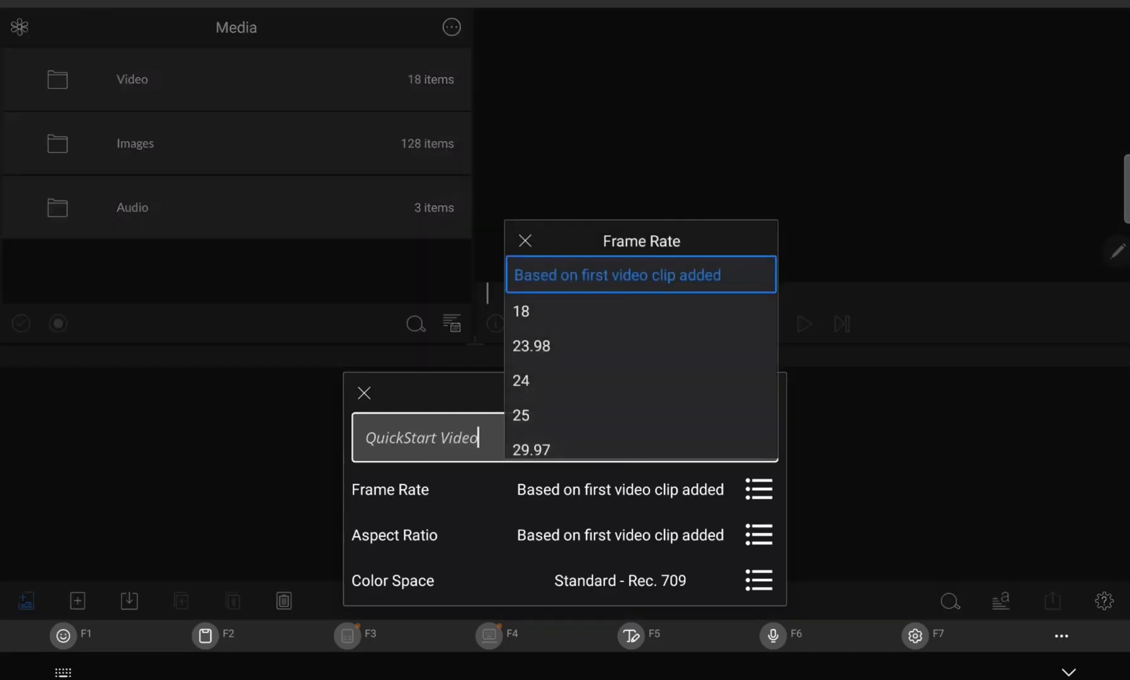
{"action": "left_click", "coordinate": [757, 535]}
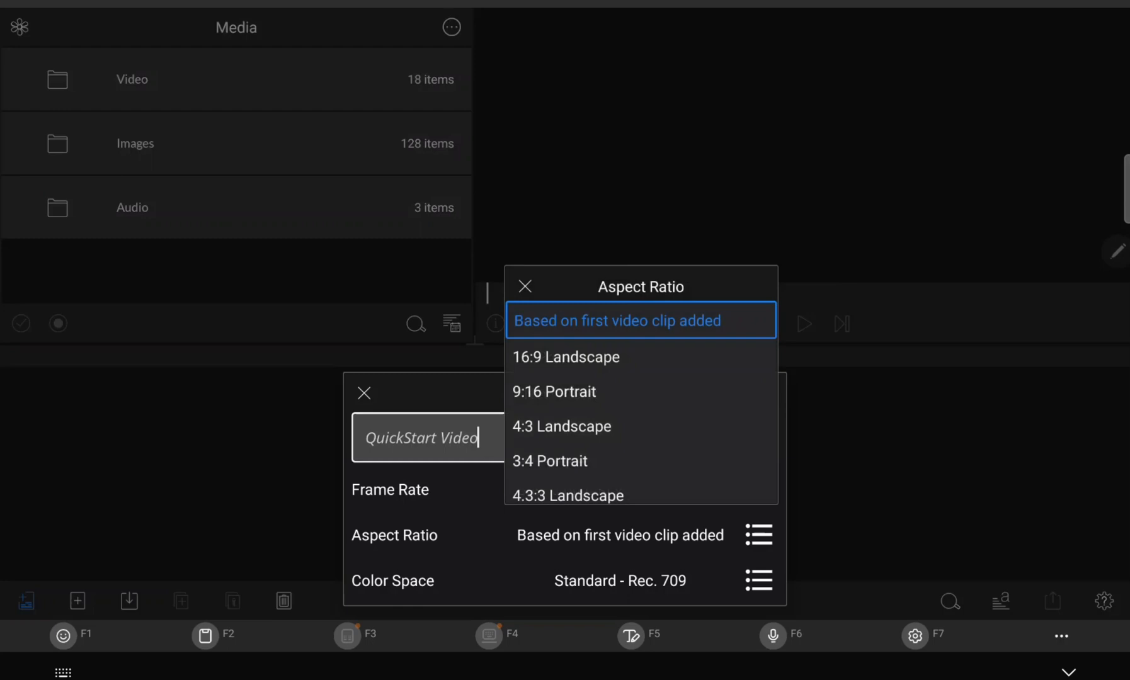
{"action": "left_click", "coordinate": [525, 286]}
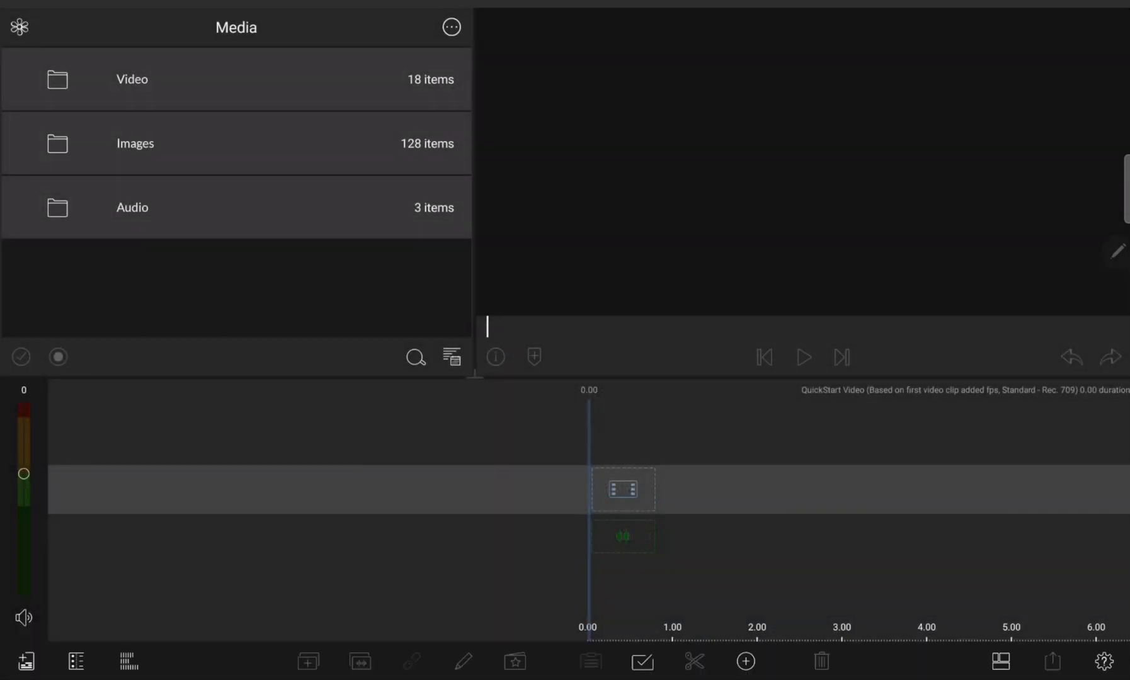
- Open LumaFusion's Help and Settings from the bottom-right gear icon
{"action": "left_click", "coordinate": [1105, 661]}
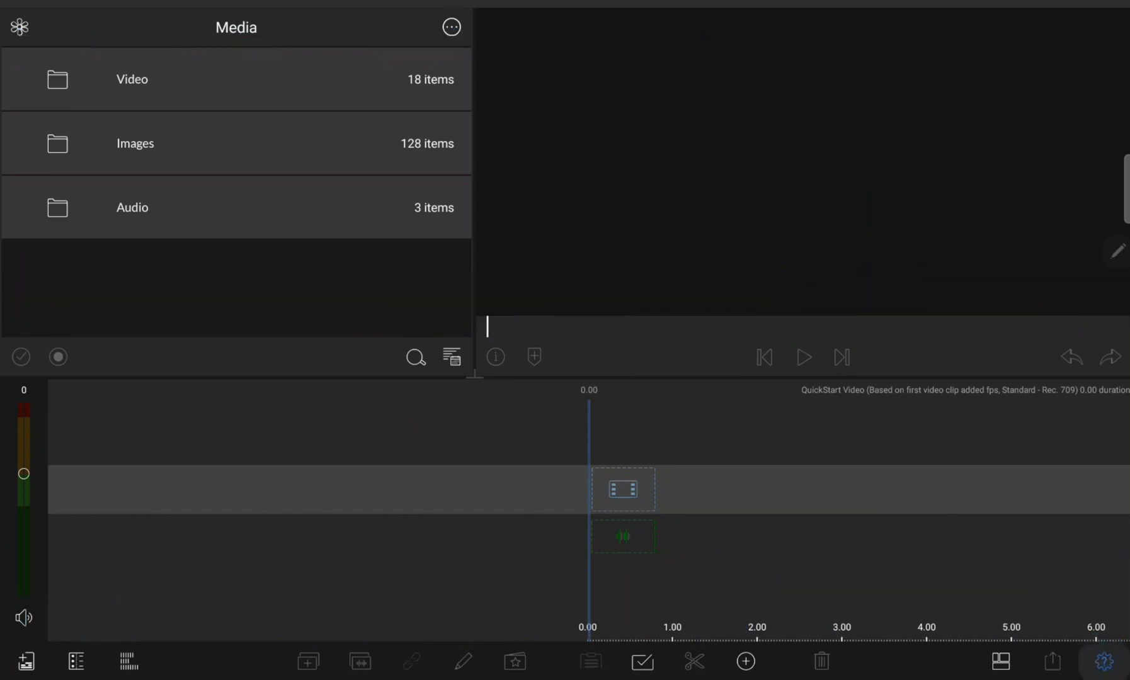
{"action": "left_click", "coordinate": [1112, 661]}
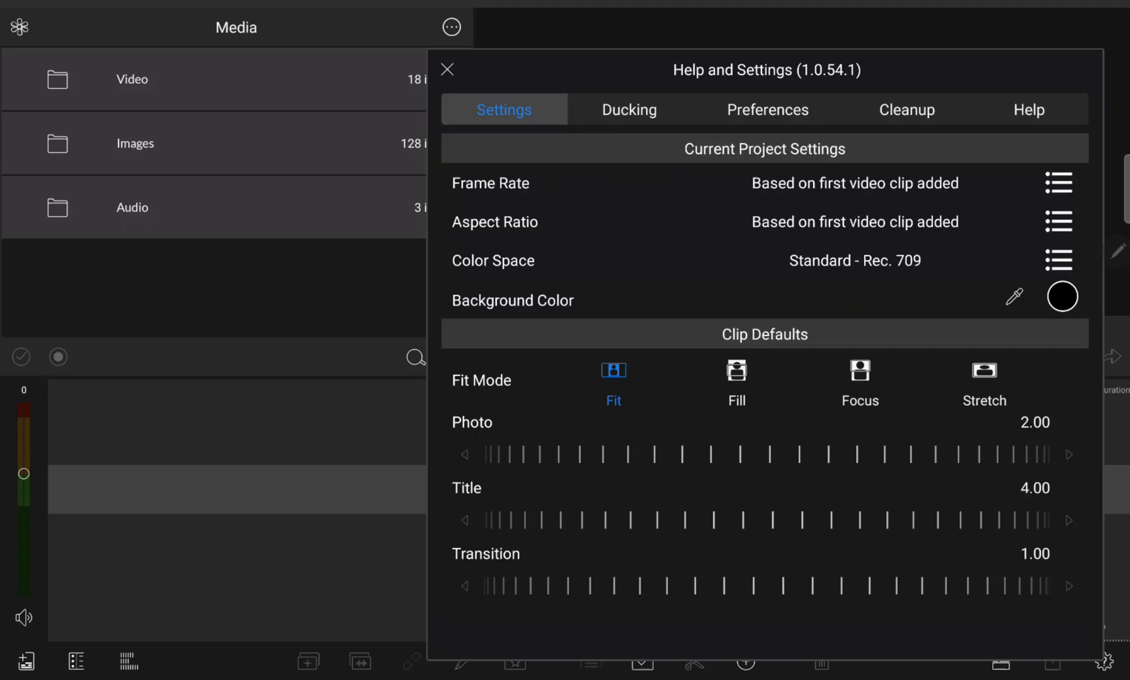
{"action": "left_click", "coordinate": [446, 69]}
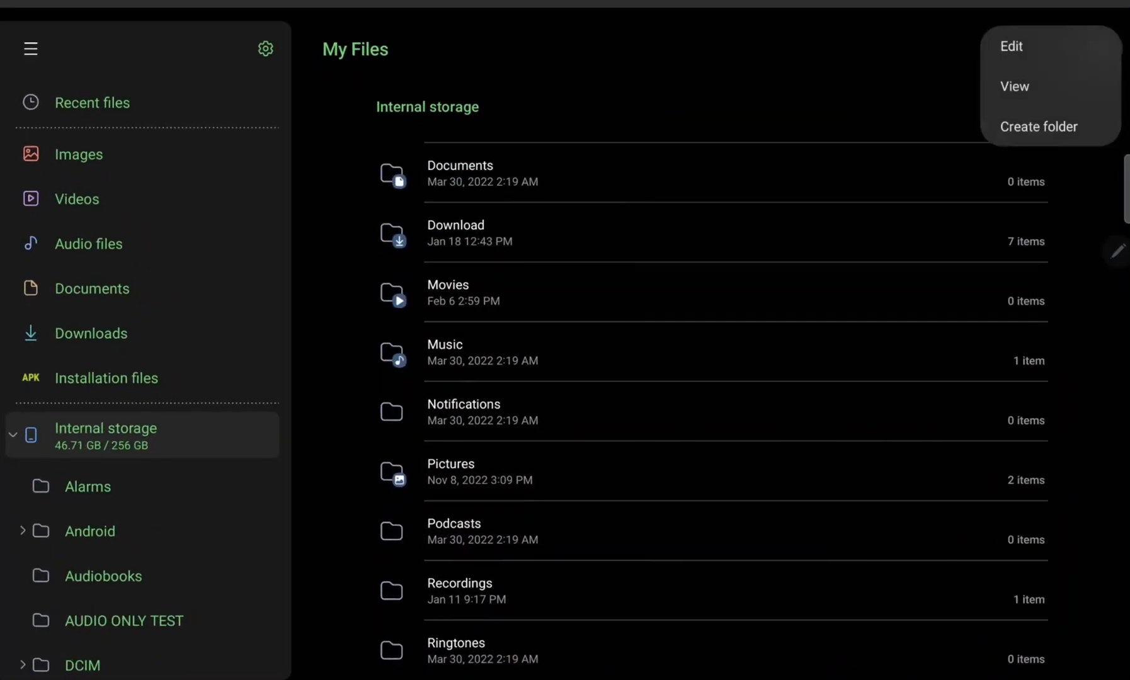
- Create a new internal storage folder named 'Personal Folder'
{"action": "left_click", "coordinate": [1039, 127]}
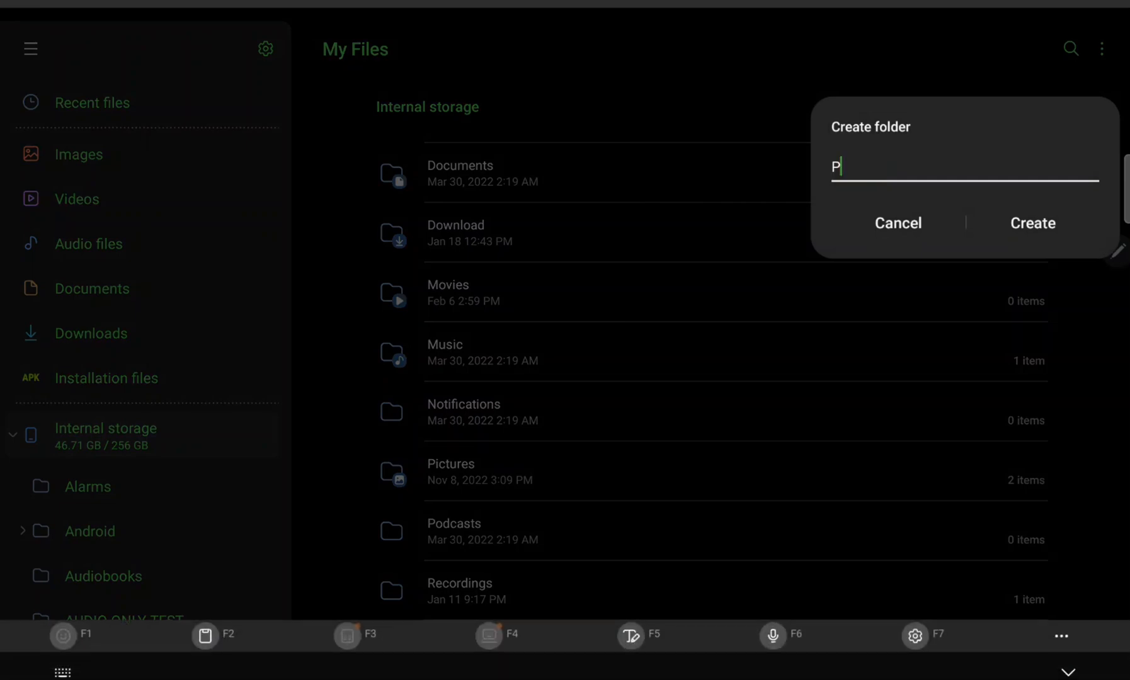
{"action": "type", "text": "ersonal Fol"}
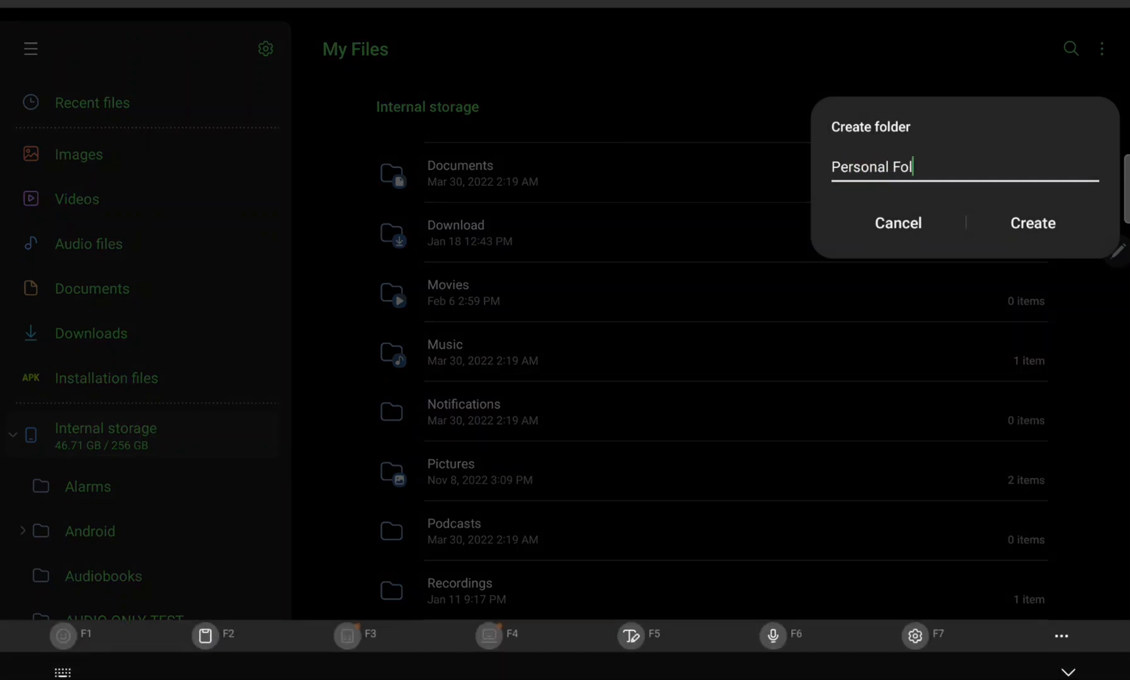
{"action": "left_click", "coordinate": [1031, 223]}
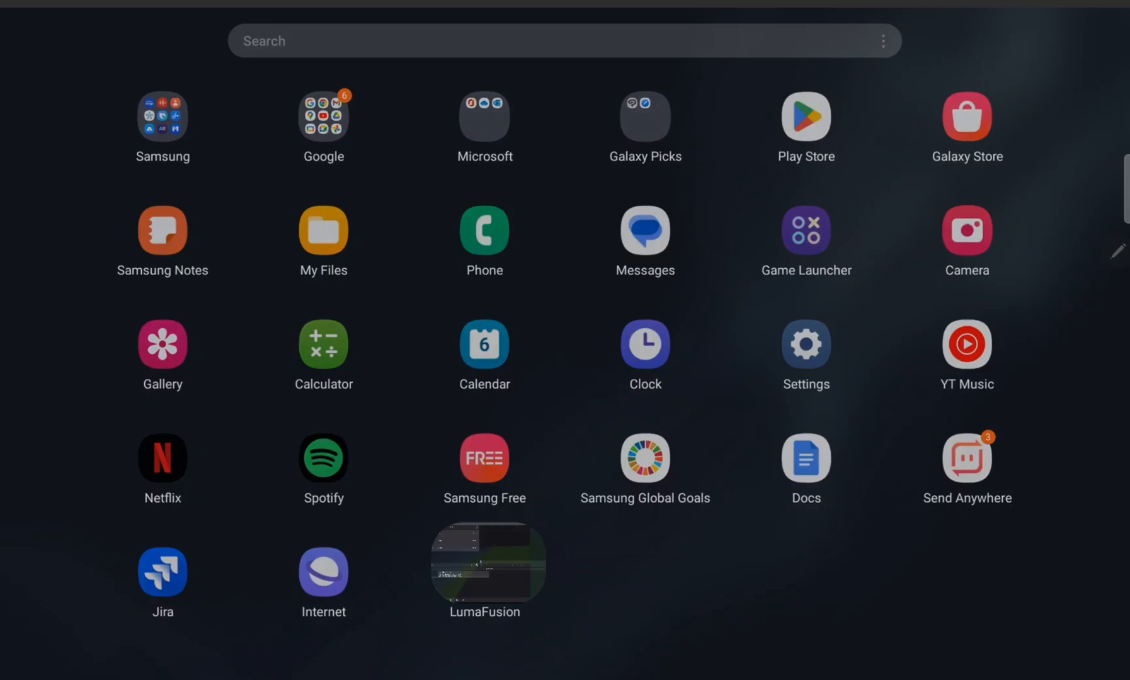
- Return to LumaFusion and choose 'Select External Folder for LumaFusion Storage' in Preferences
{"action": "left_click", "coordinate": [485, 564]}
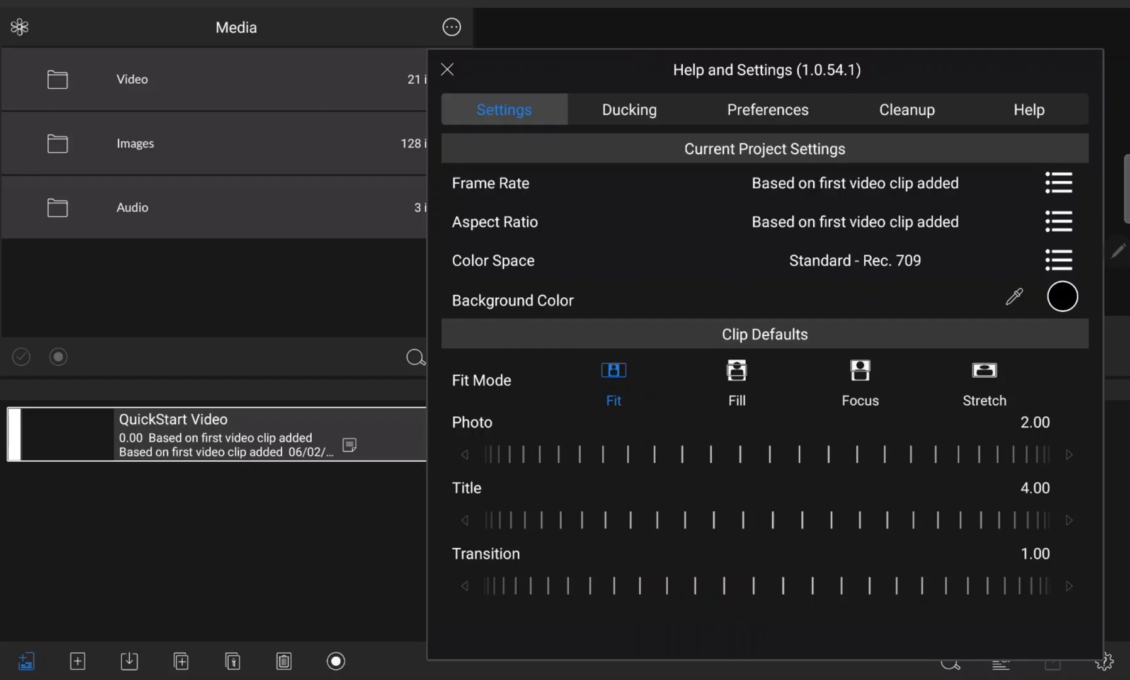
{"action": "left_click", "coordinate": [767, 109]}
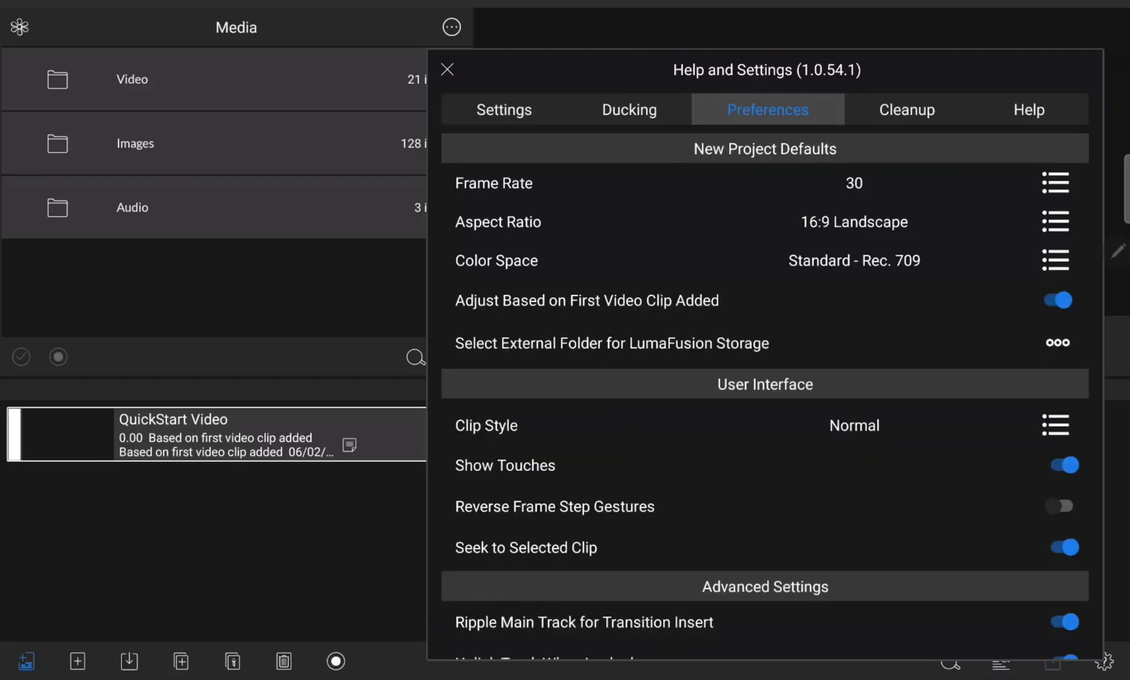
{"action": "left_click", "coordinate": [1056, 342]}
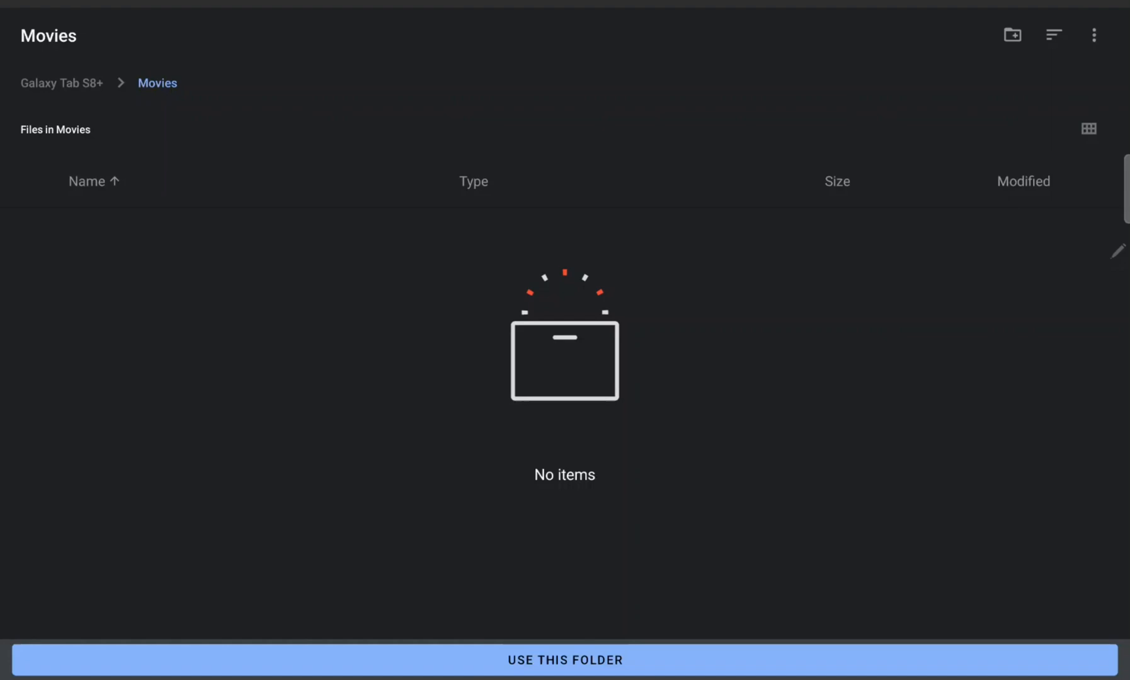
- Set Personal Folder as LumaFusion's external storage folder
{"action": "left_click", "coordinate": [61, 82]}
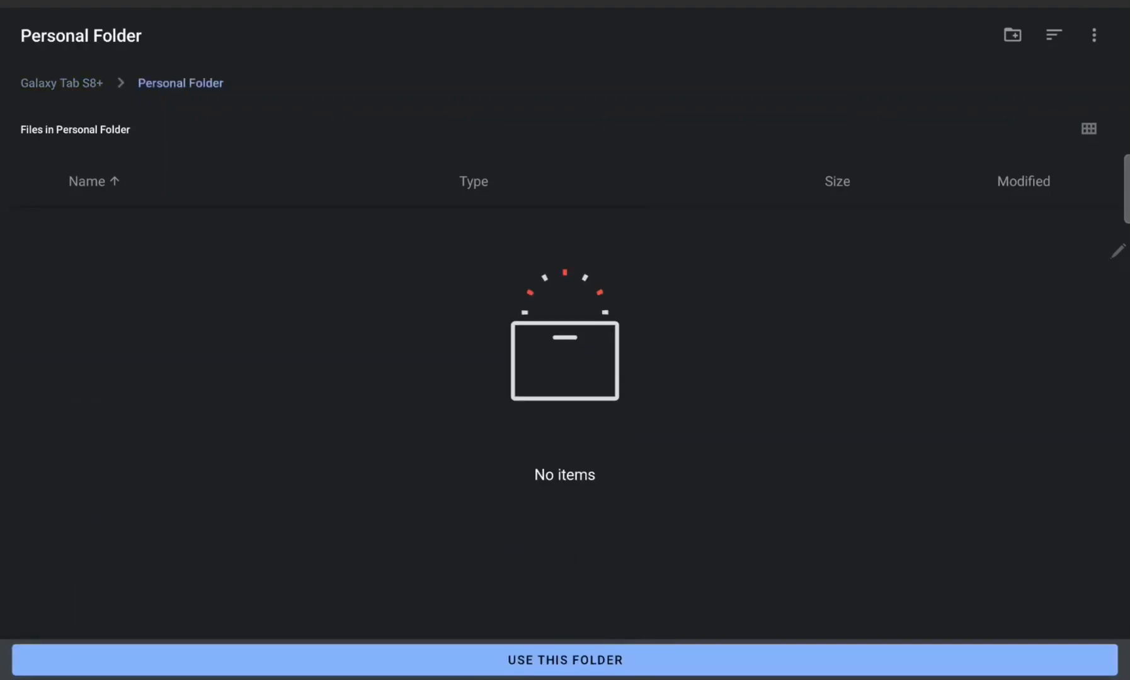
{"action": "left_click", "coordinate": [564, 661]}
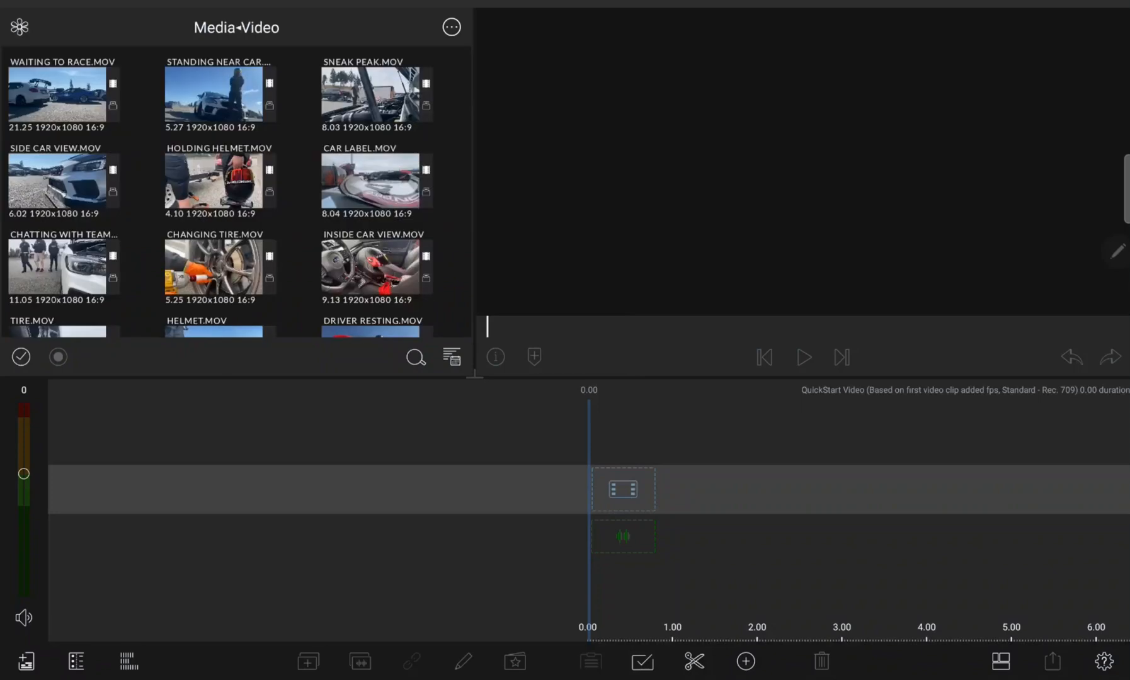
- Import all Gardening 101 photos and videos from Dropbox into the library
{"action": "left_click", "coordinate": [451, 27]}
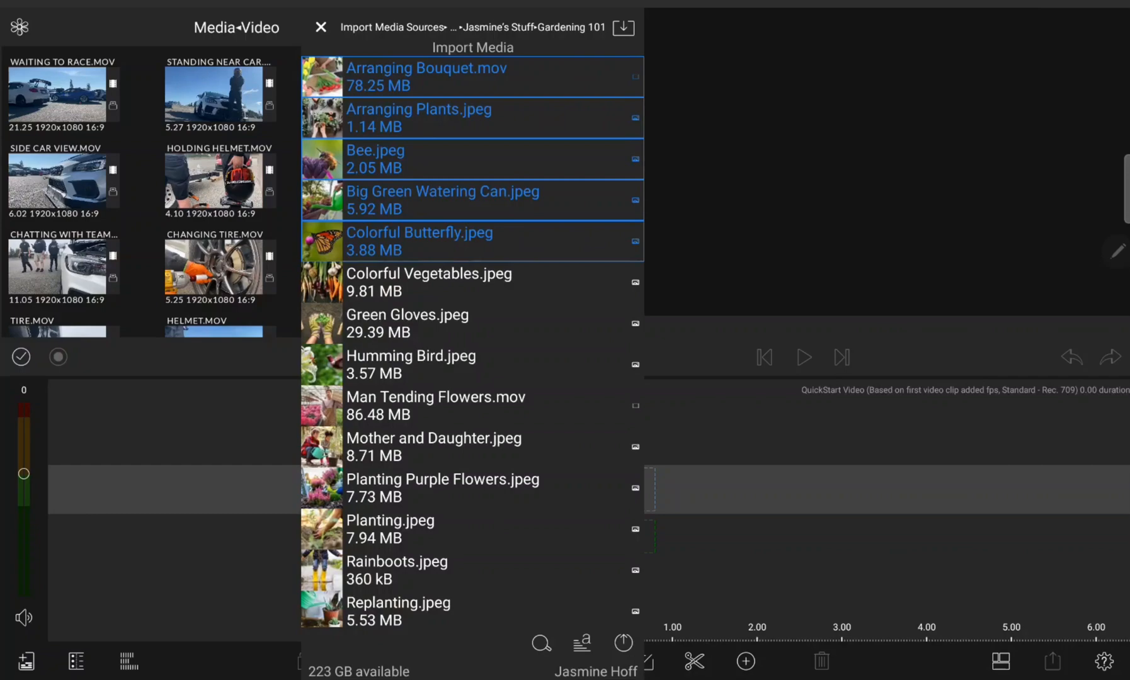
{"action": "scroll", "scroll_direction": "down", "scroll_amount": 3}
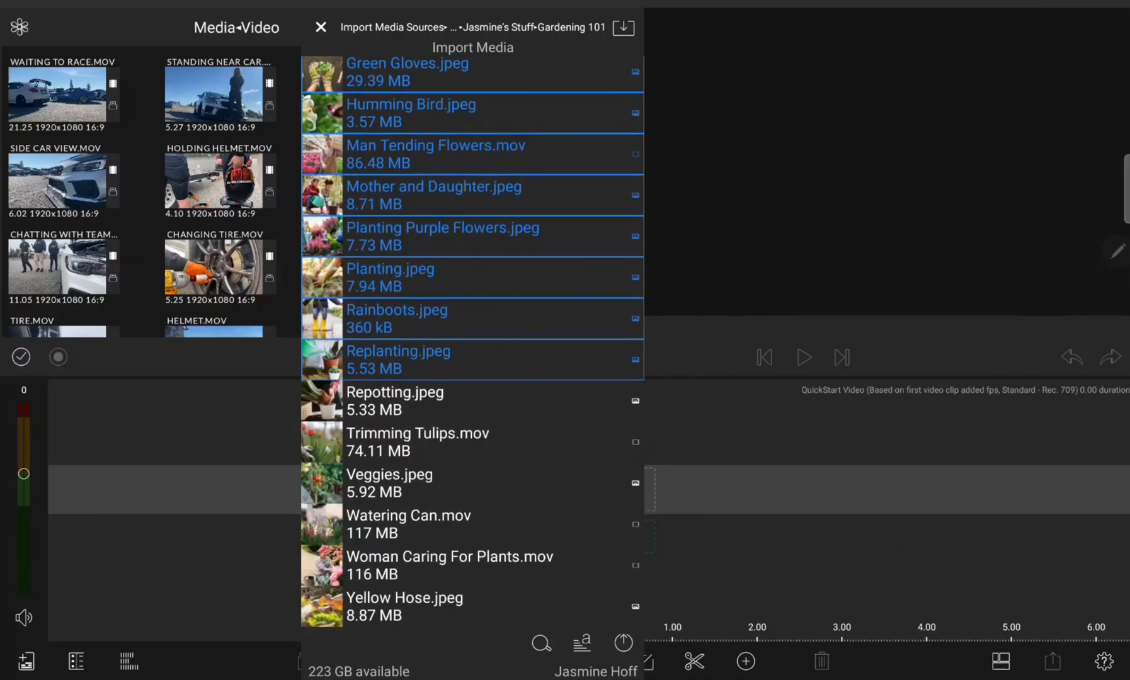
{"action": "left_click", "coordinate": [623, 27]}
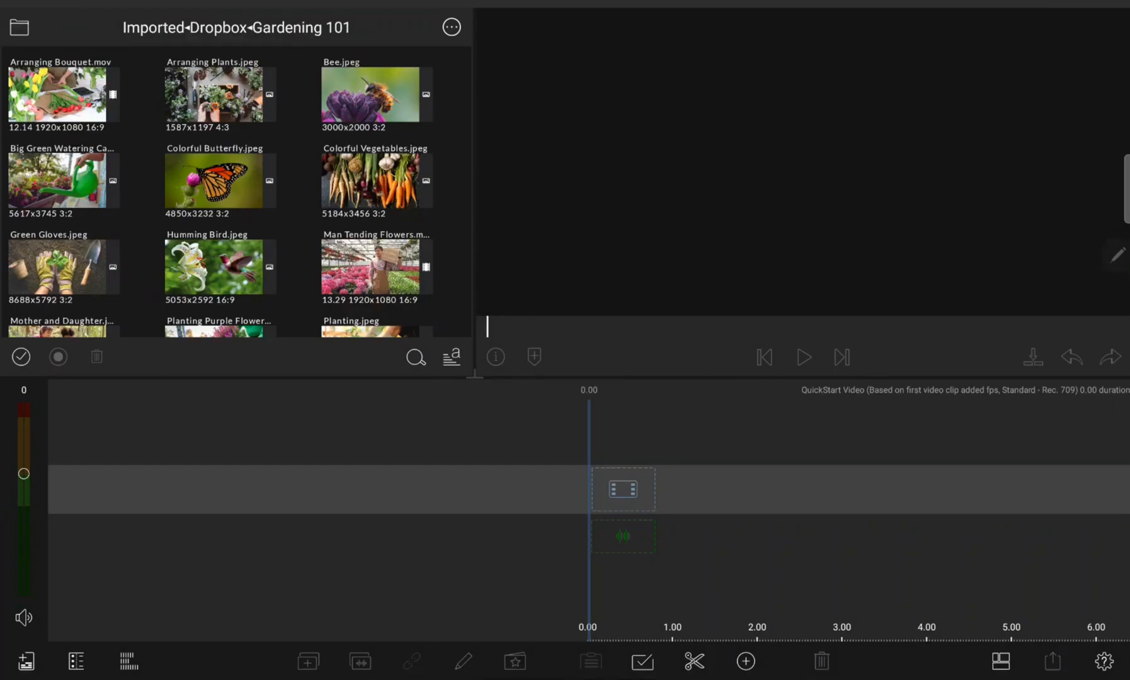
- Add Man Tending Flowers.mov as the first timeline clip and show the track headers
{"action": "left_click", "coordinate": [375, 266]}
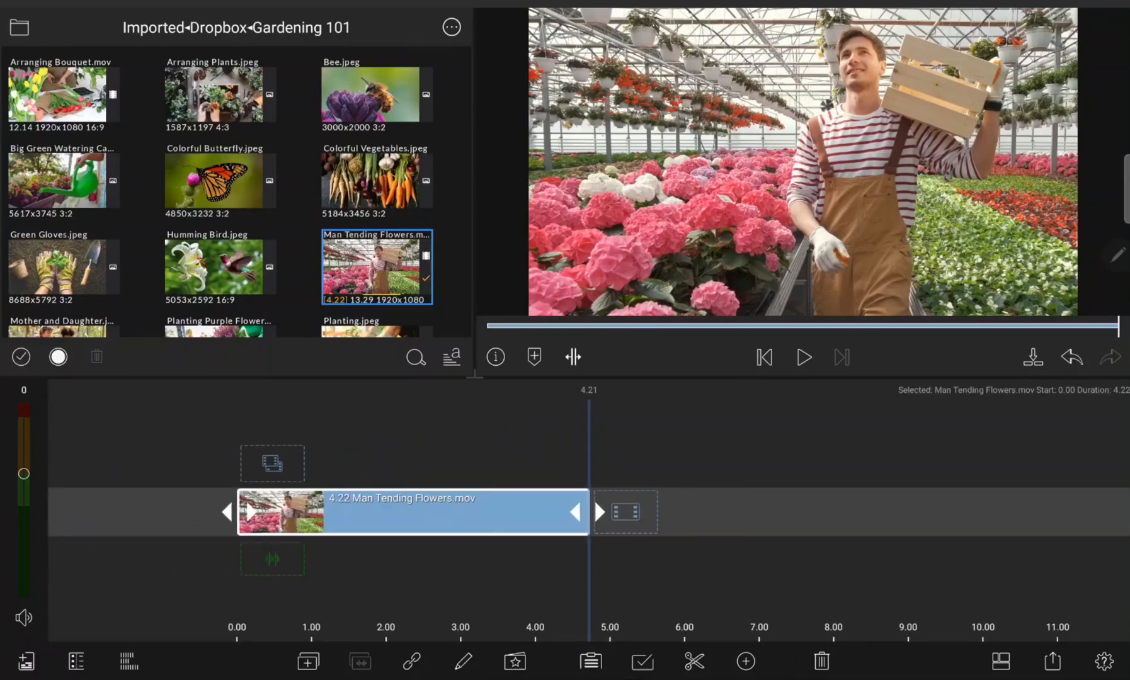
{"action": "left_click", "coordinate": [75, 661]}
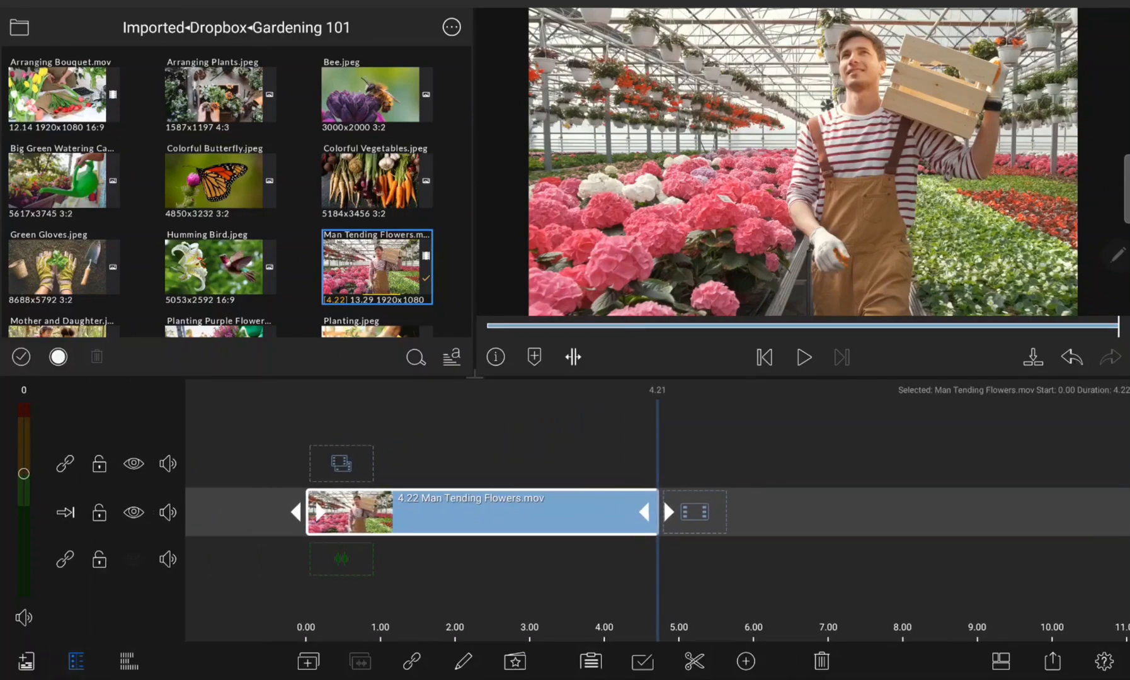
{"action": "left_click", "coordinate": [64, 513]}
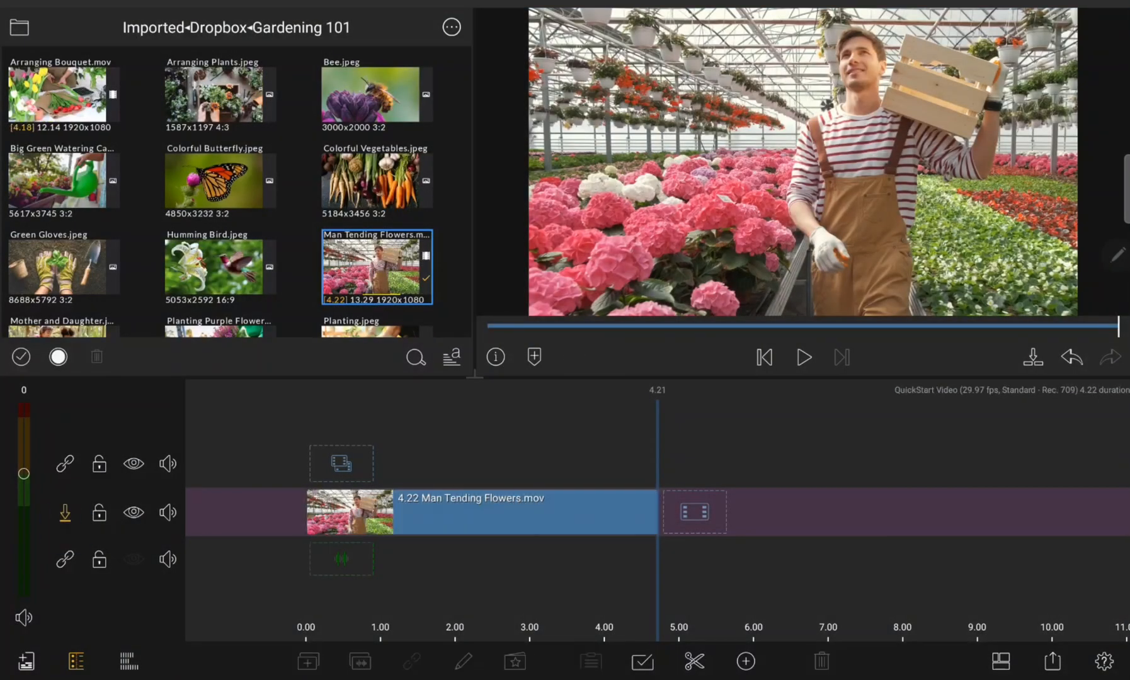
- Stack five two-second photo overlays, including Bee.jpeg and Arranging Plants, above Man Tending Flowers
{"action": "left_click", "coordinate": [64, 513]}
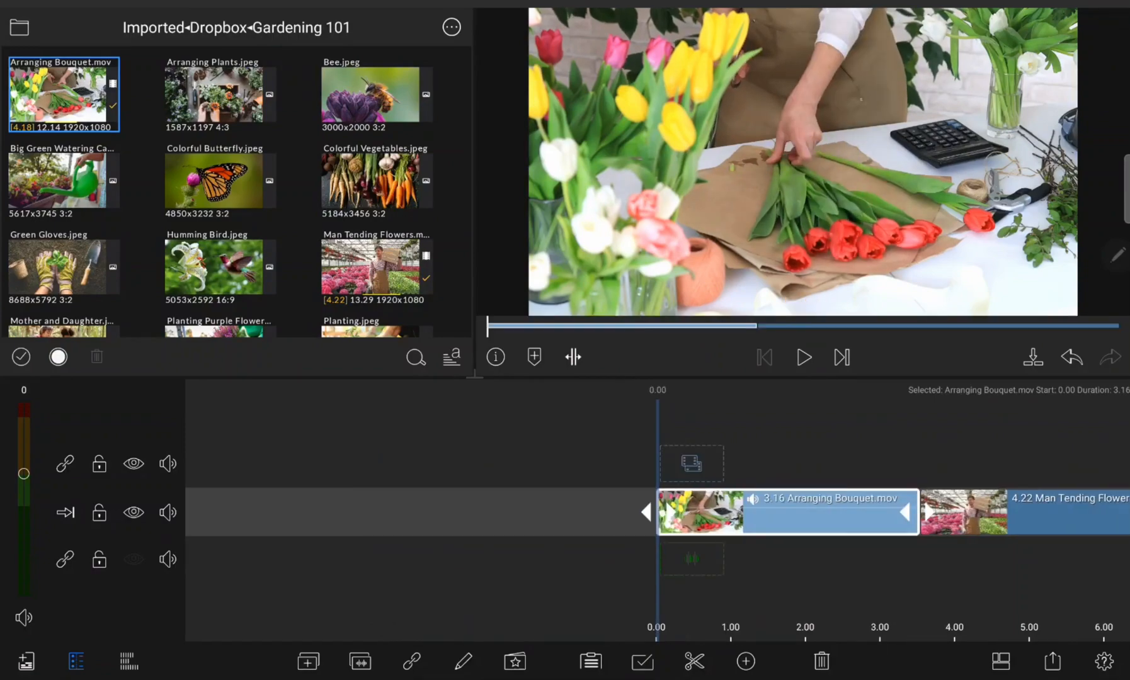
{"action": "left_click", "coordinate": [220, 94]}
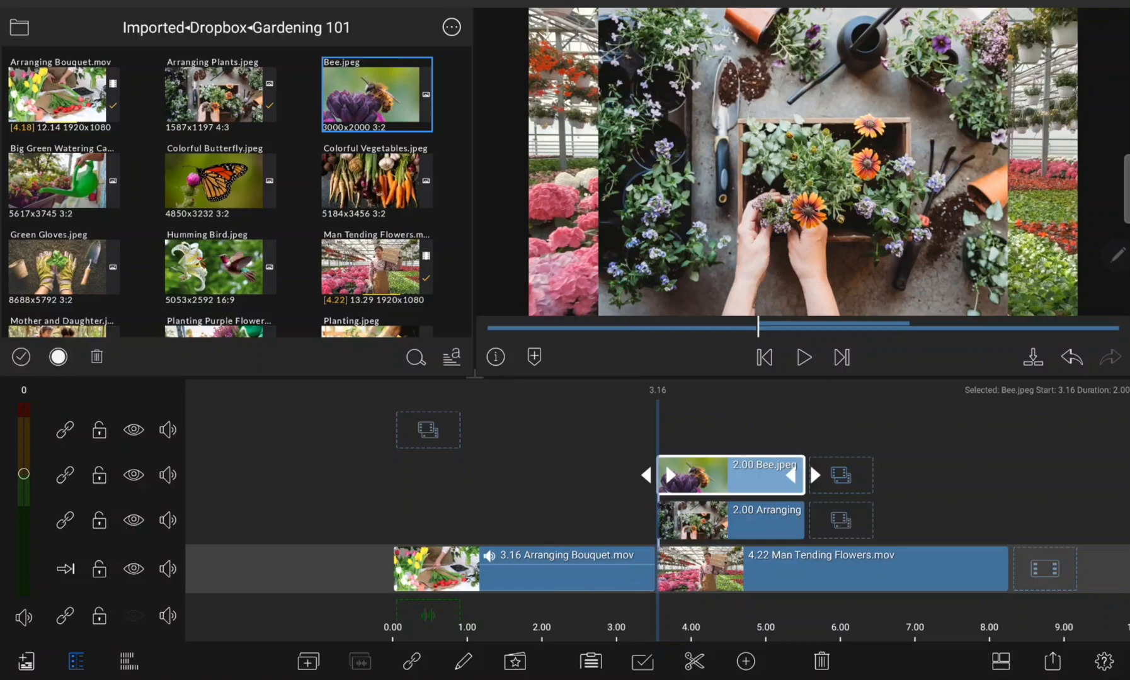
{"action": "left_click", "coordinate": [375, 179]}
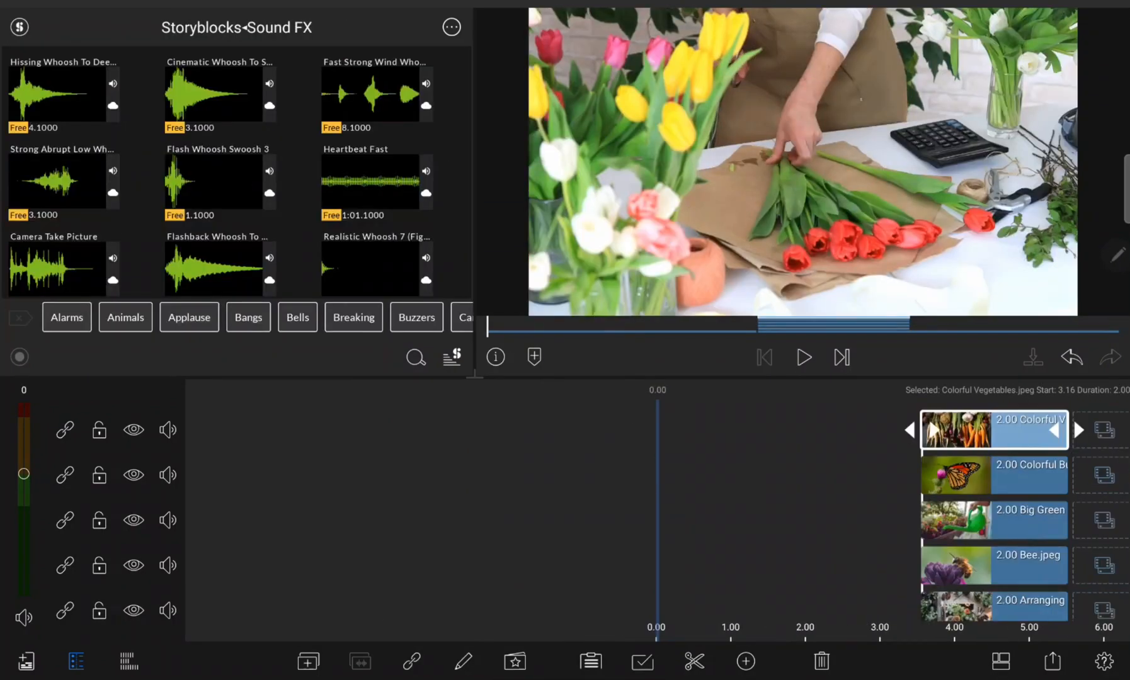
- Add Storyblocks whoosh sound effects under the opening of the timeline
{"action": "left_click", "coordinate": [220, 95]}
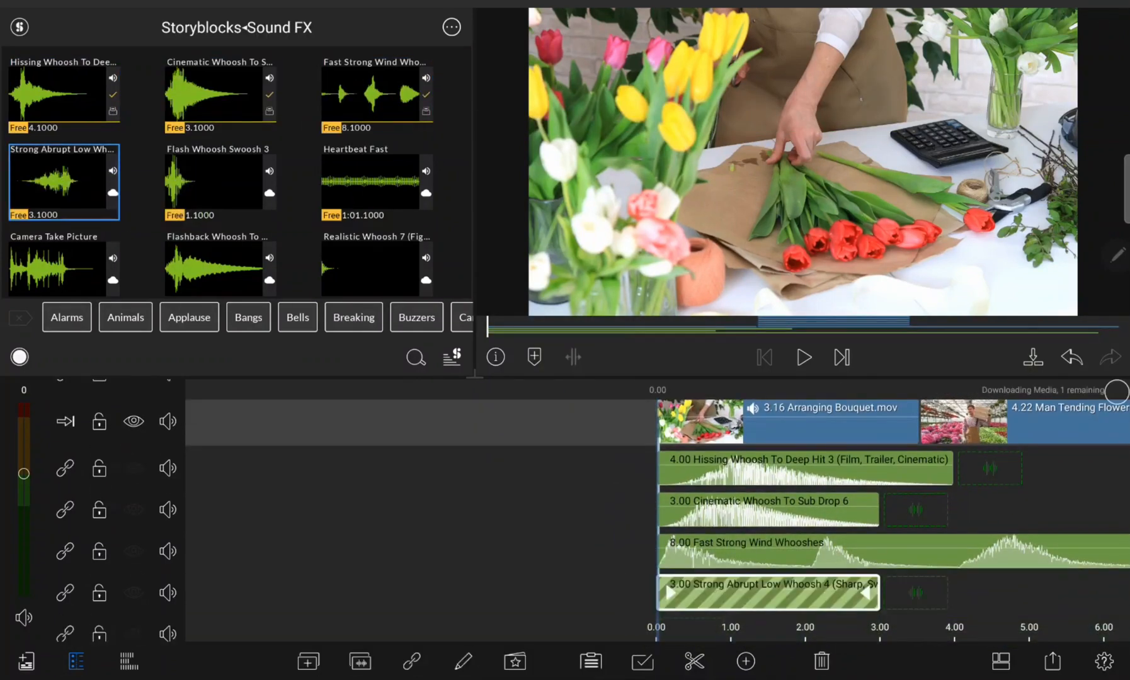
{"action": "left_click", "coordinate": [375, 181]}
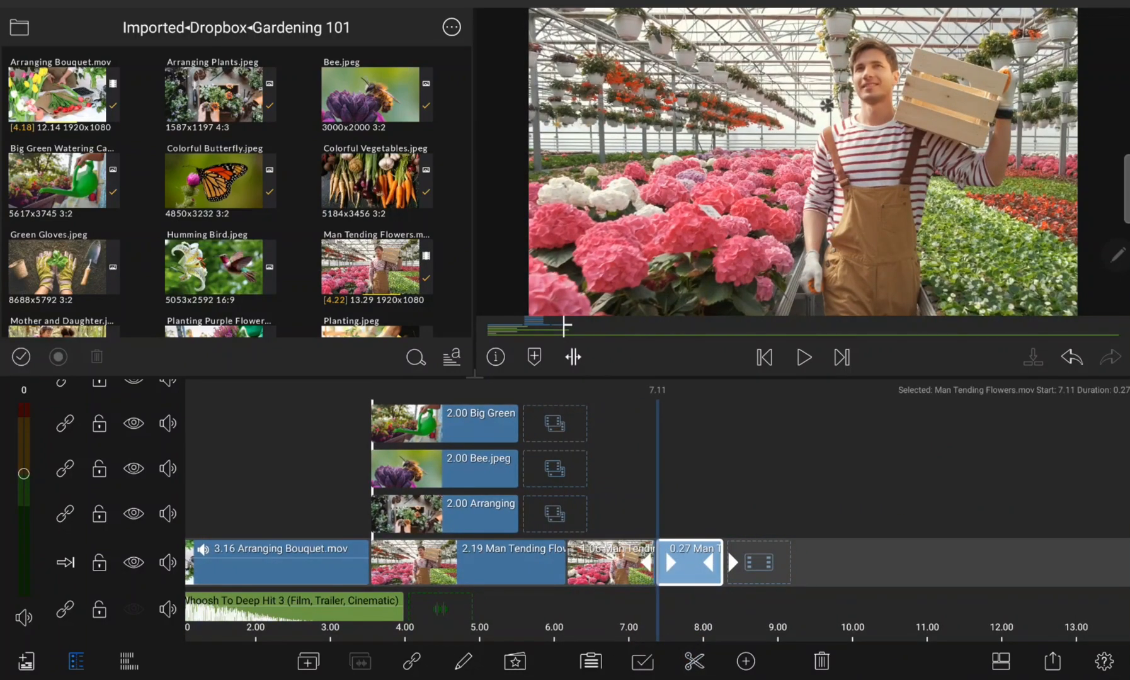
- Replace a split piece with Green Gloves.jpeg and delete the trailing clips
{"action": "left_click", "coordinate": [63, 266]}
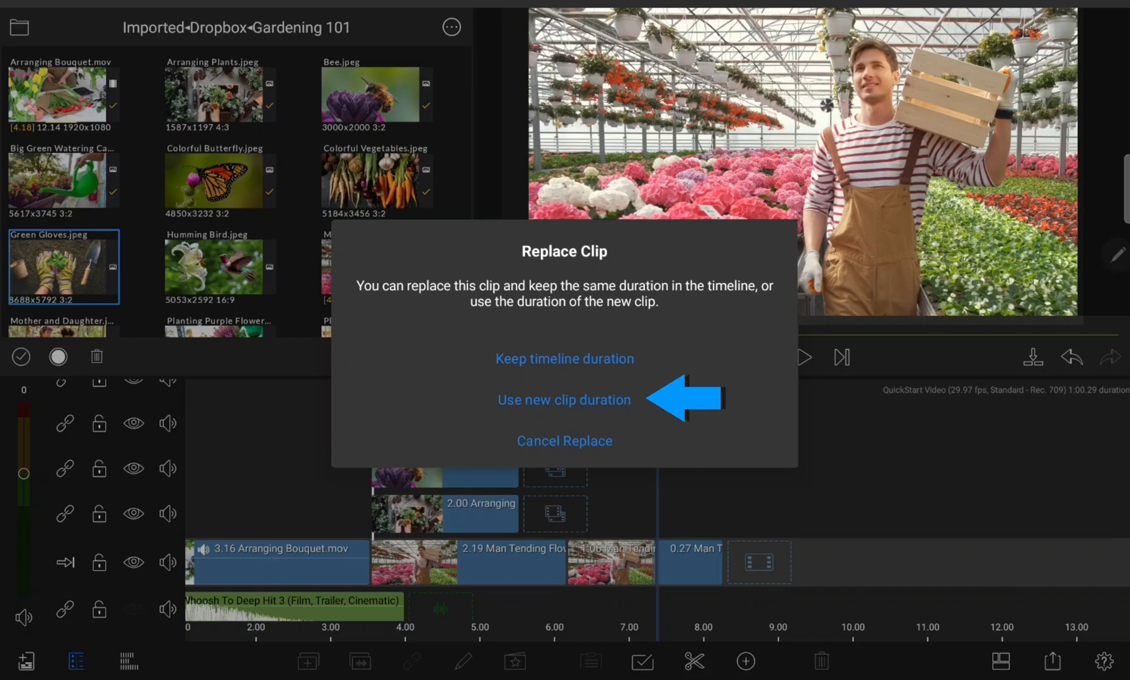
{"action": "left_click", "coordinate": [565, 401]}
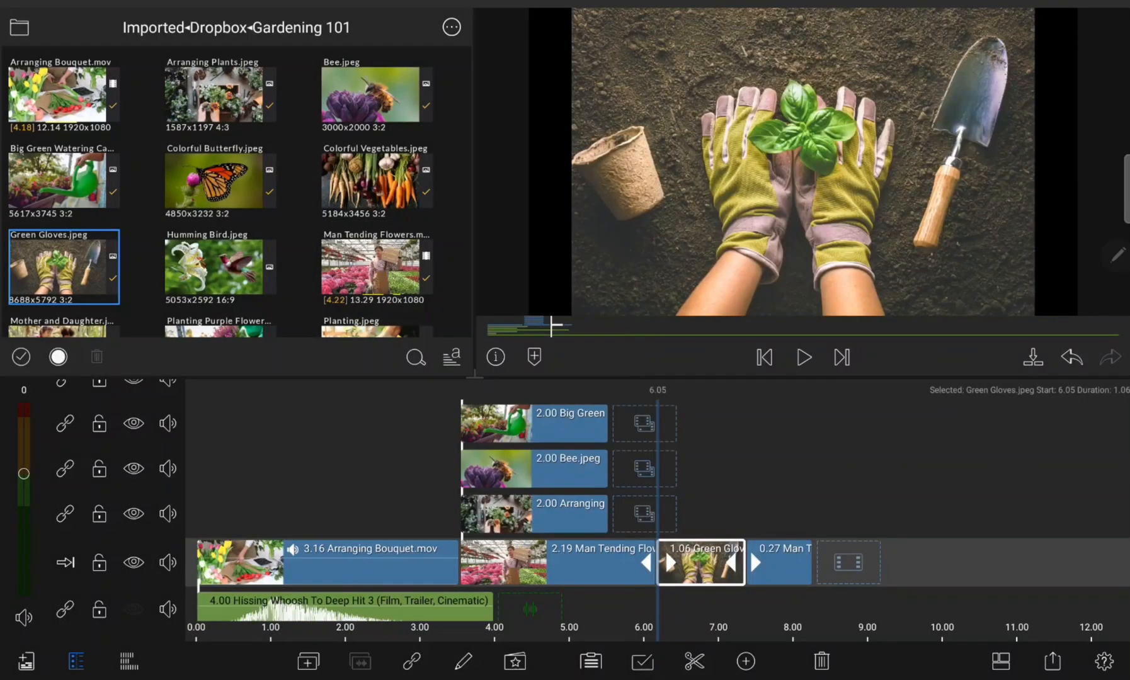
{"action": "left_click", "coordinate": [777, 562]}
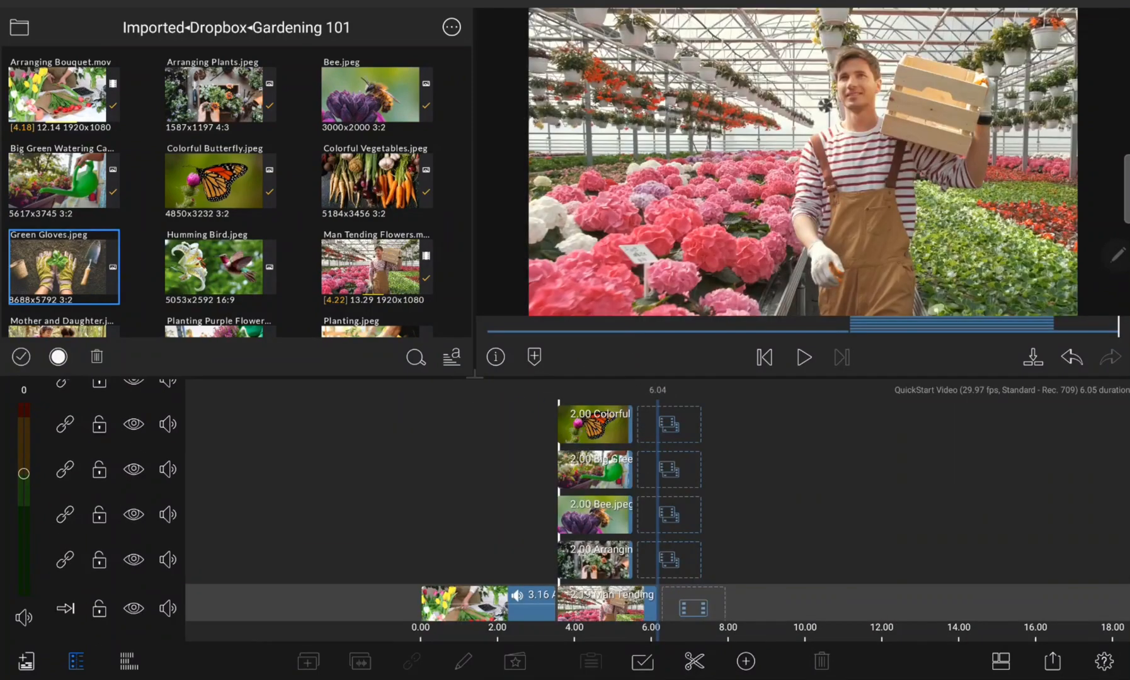
- Switch the media library source to Storyblocks and open one of its stock folders
{"action": "left_click", "coordinate": [18, 27]}
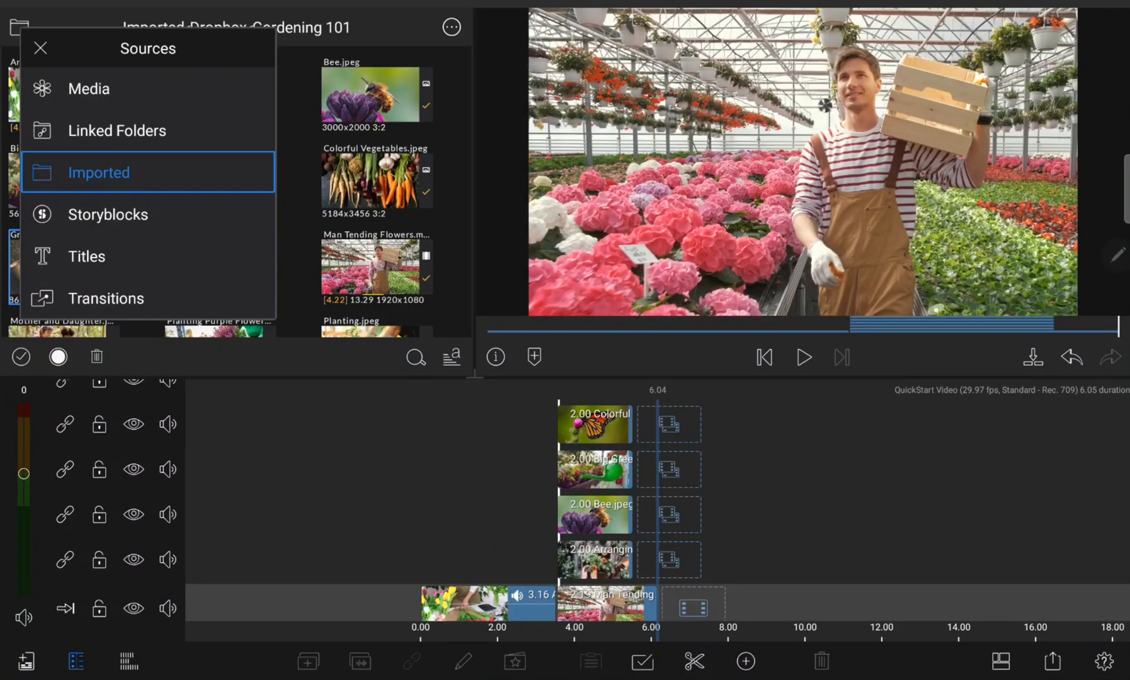
{"action": "left_click", "coordinate": [108, 215]}
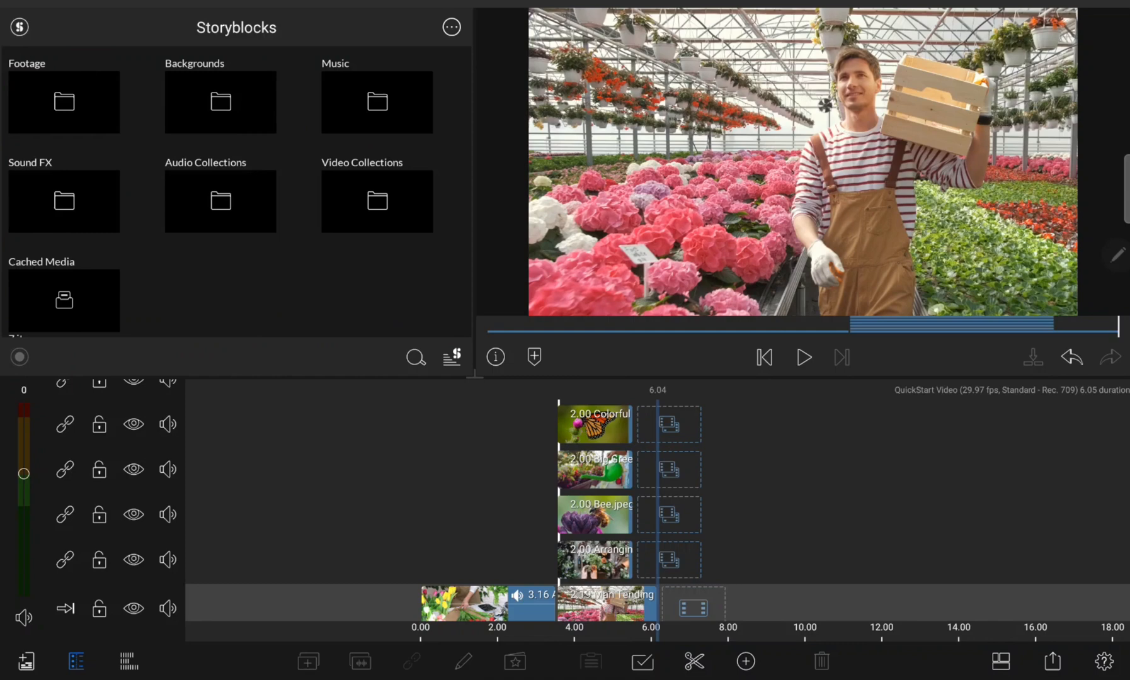
{"action": "left_click", "coordinate": [377, 102]}
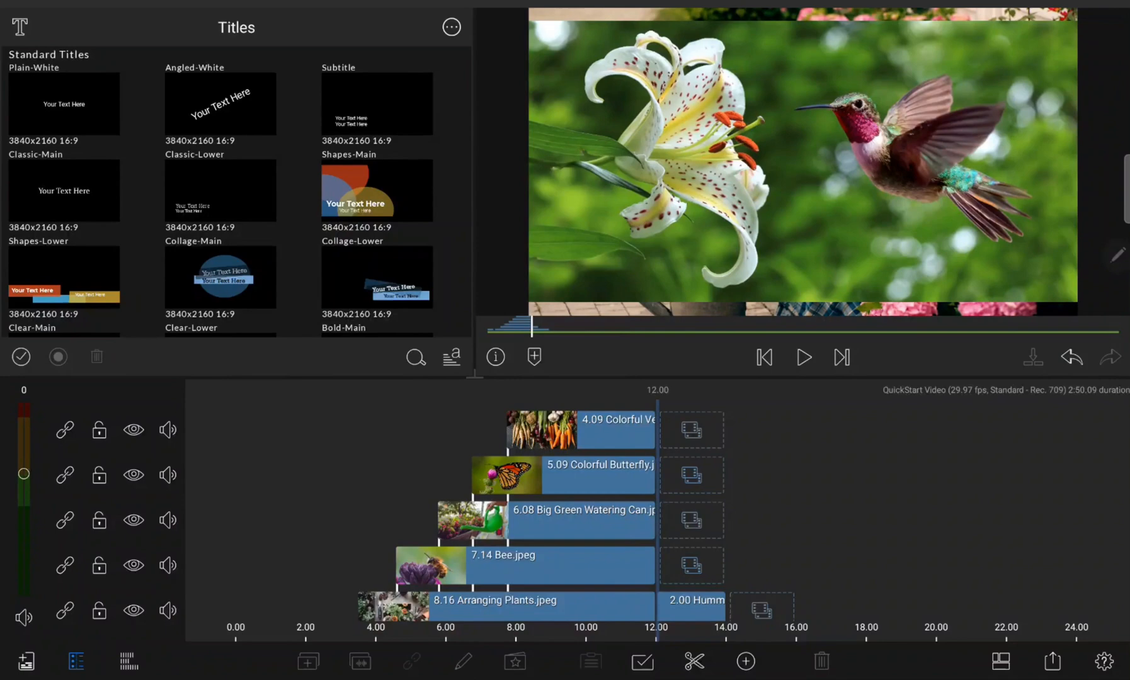
- Add a Collage-Main title reading 'Our World / And Our Plants' and an Oval shape
{"action": "left_click", "coordinate": [220, 276]}
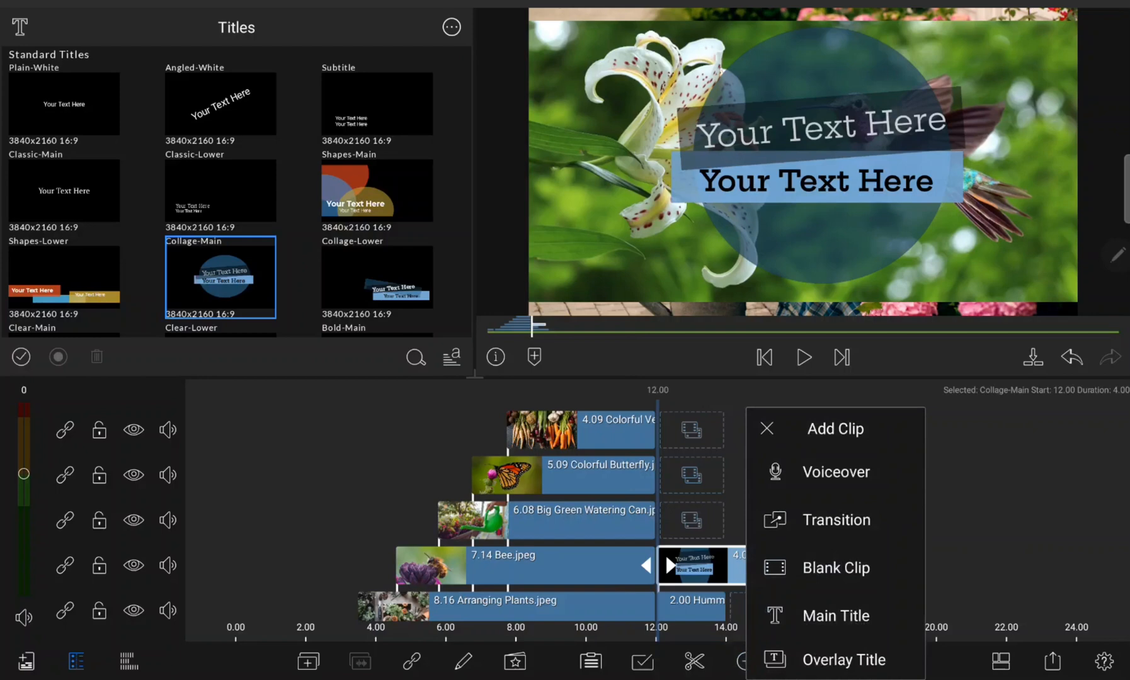
{"action": "left_click", "coordinate": [835, 429]}
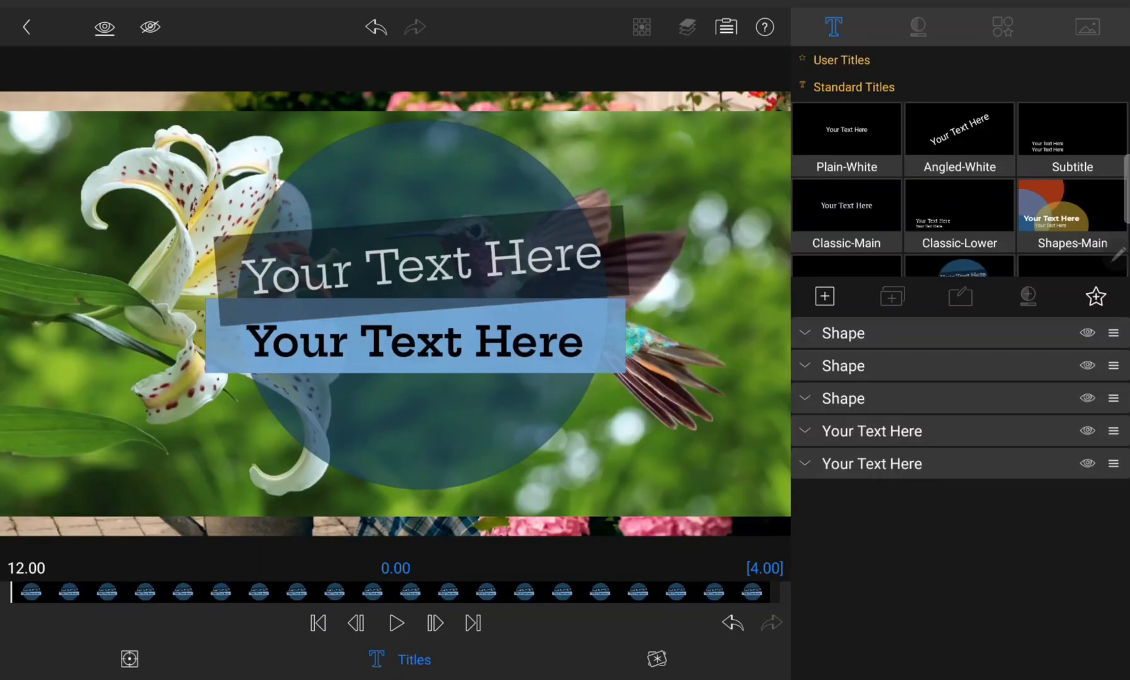
{"action": "left_click", "coordinate": [870, 431]}
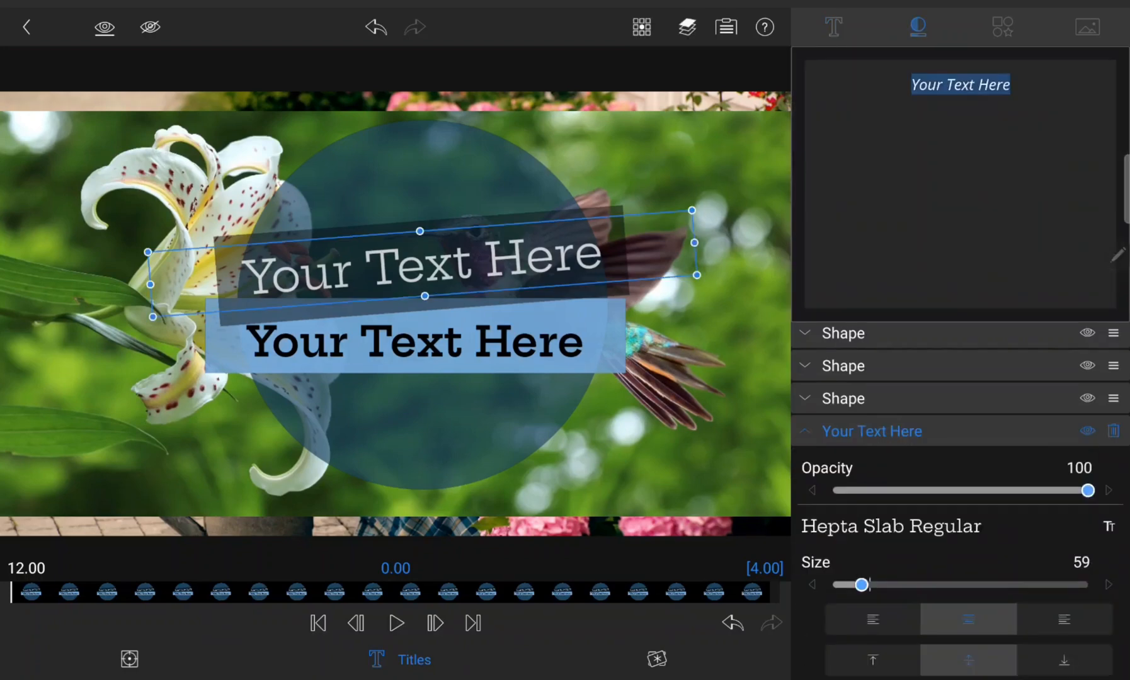
{"action": "type", "text": "Our W"}
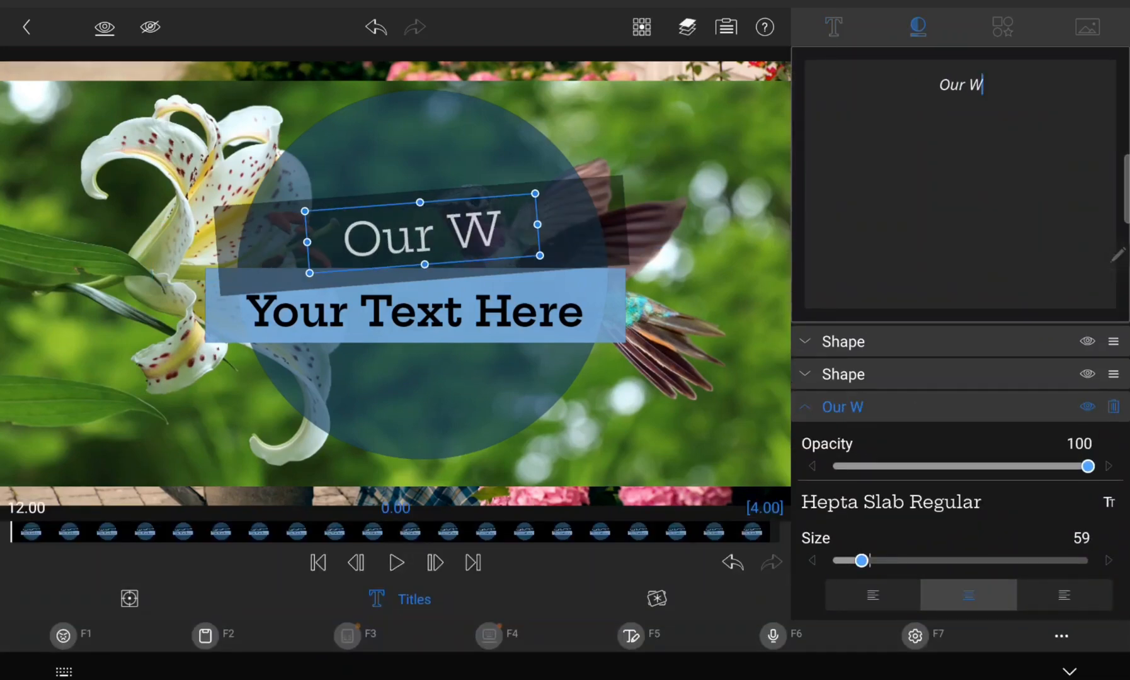
{"action": "type", "text": "orld"}
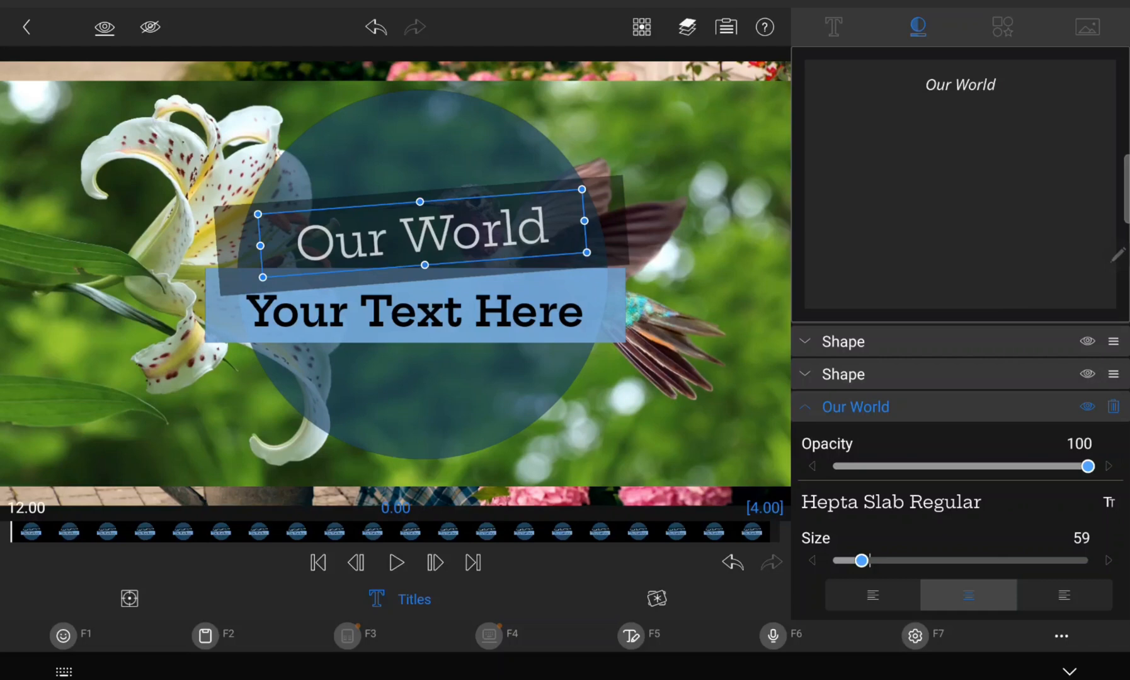
{"action": "type", "text": "And"}
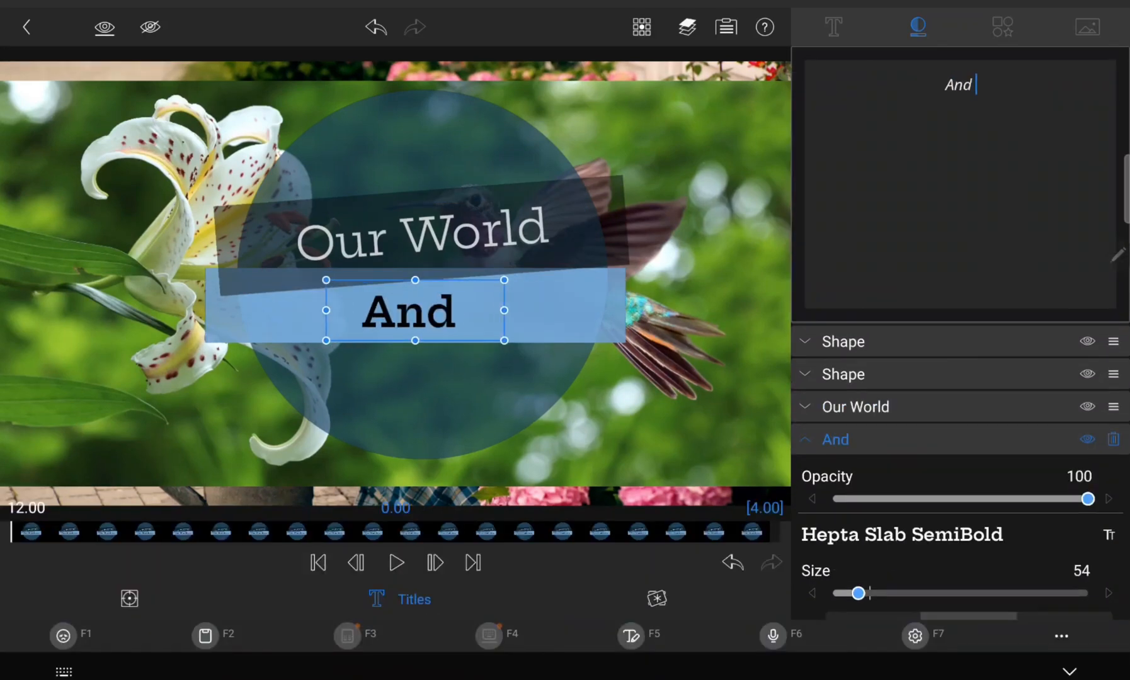
{"action": "type", "text": "Our Plants"}
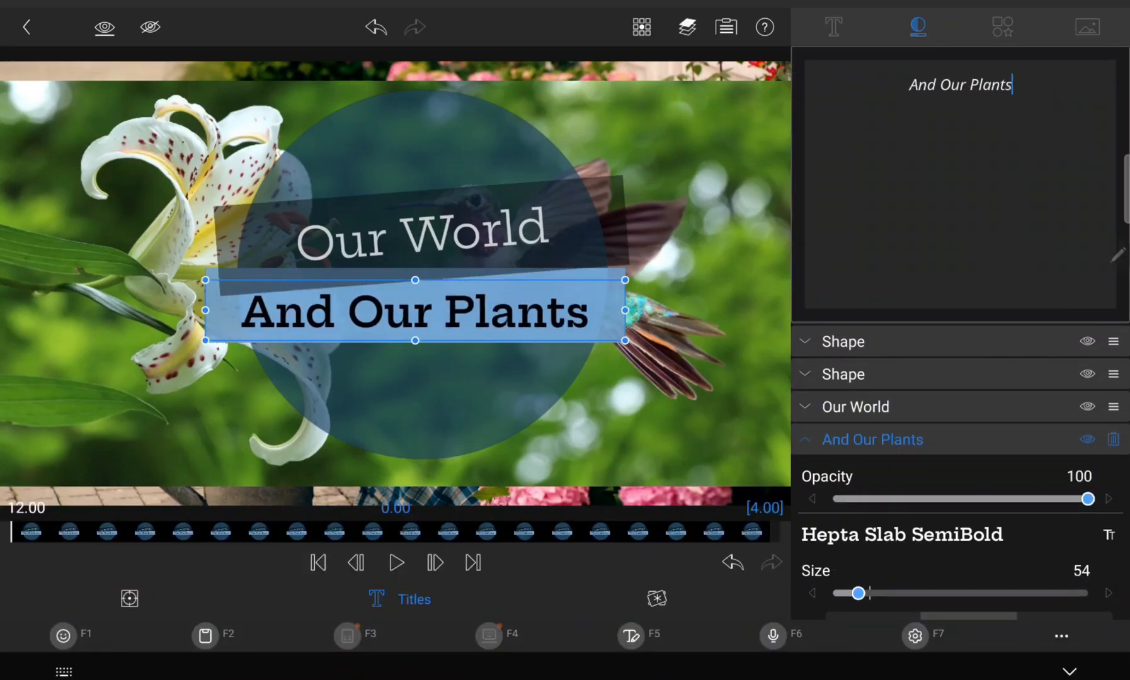
{"action": "left_click", "coordinate": [919, 26]}
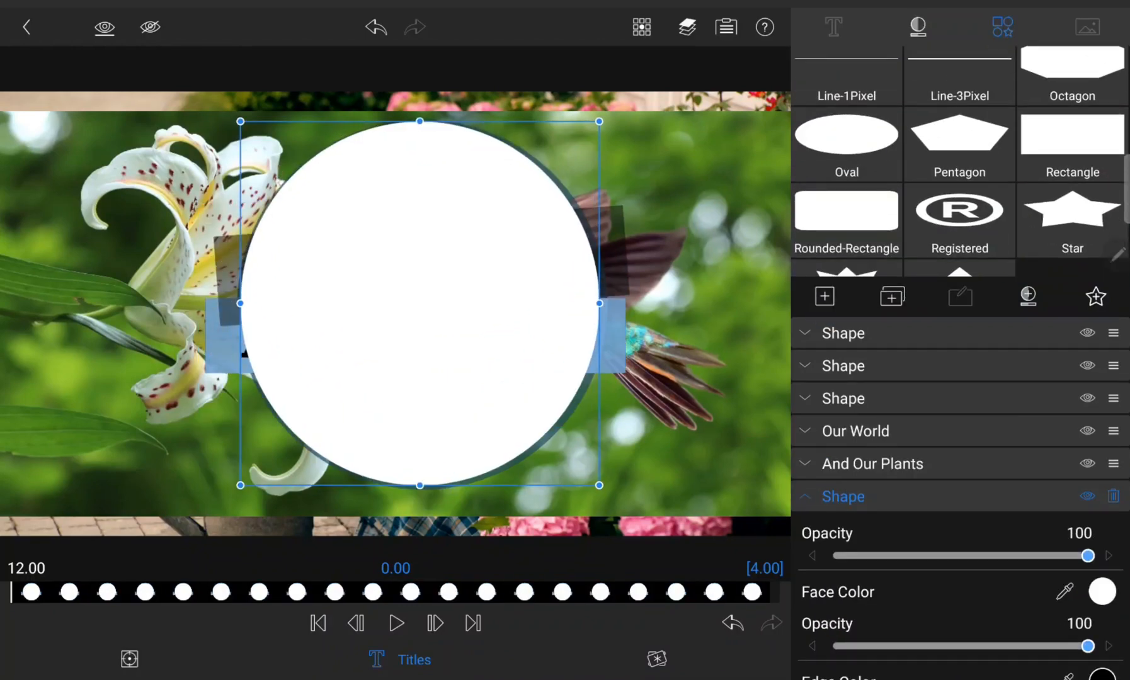
{"action": "scroll", "scroll_direction": "down", "scroll_amount": 3}
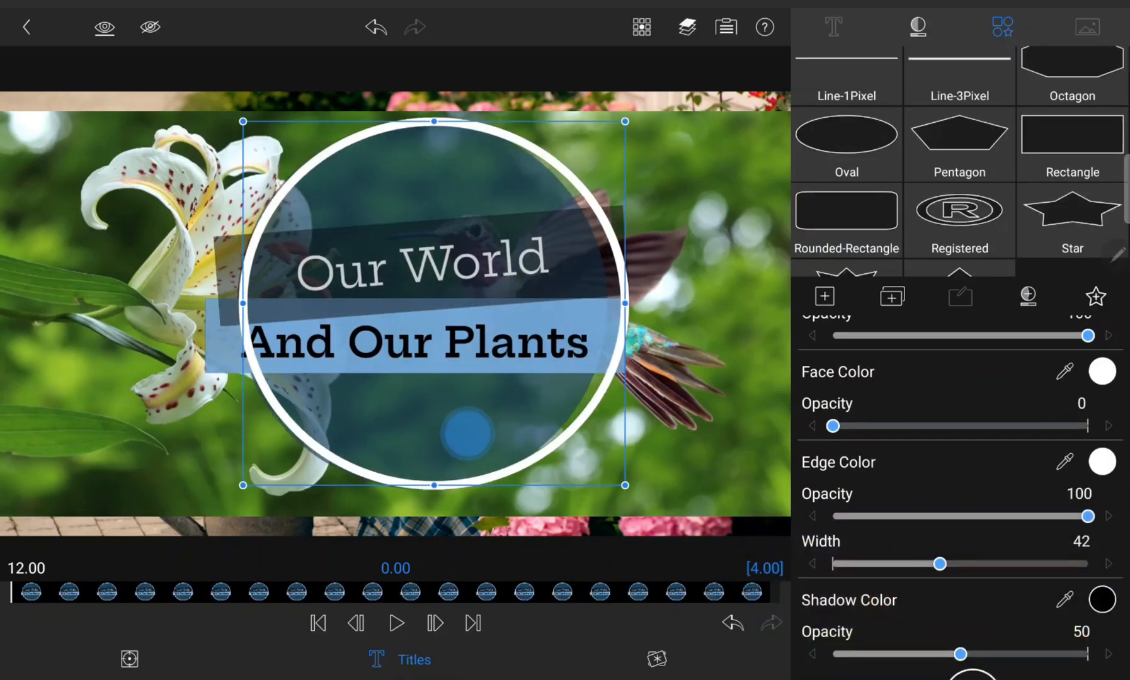
- Fill the title's ring-framed circle with a globe image
{"action": "left_click", "coordinate": [825, 297]}
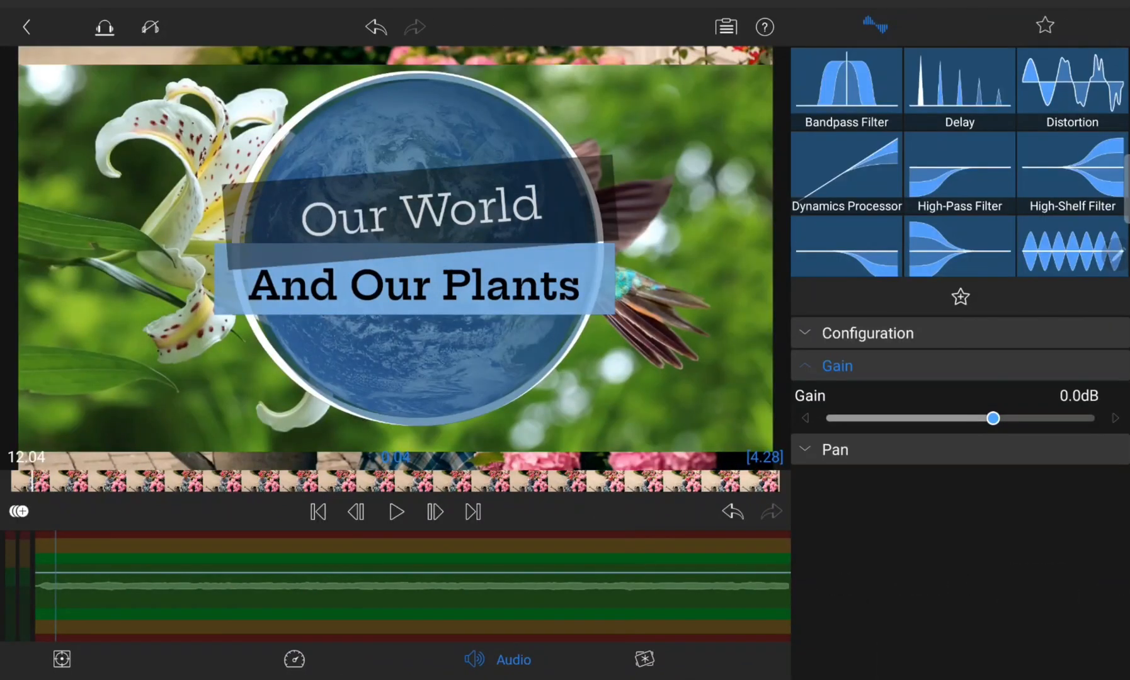
- Use the title's Frame & Fit controls to shrink it to the lower left
{"action": "left_click", "coordinate": [660, 660]}
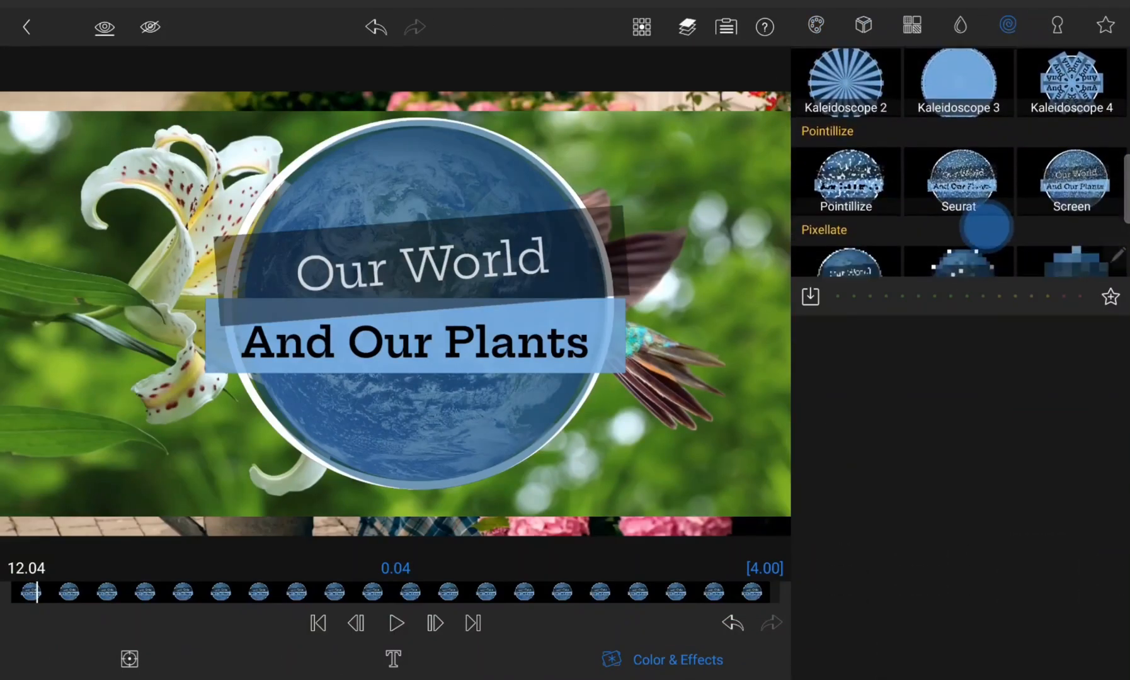
{"action": "left_click", "coordinate": [958, 169]}
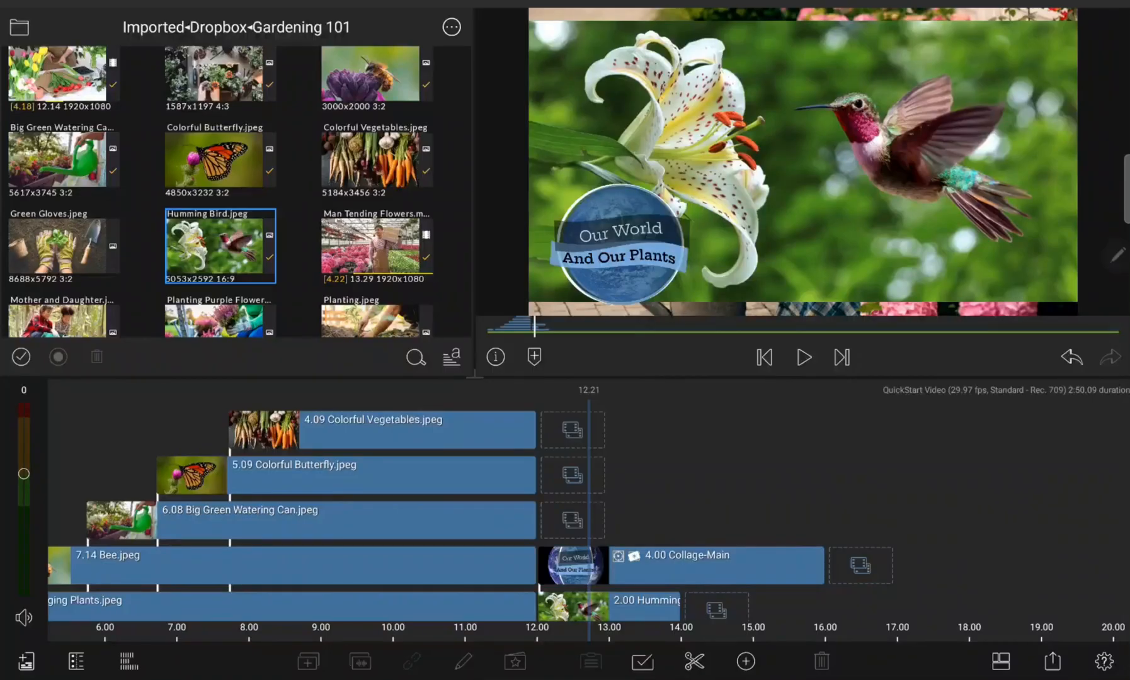
- Enlarge the Humming Bird photo to about 120% and set Brightness to -0.07
{"action": "scroll", "scroll_direction": "down", "scroll_amount": 3}
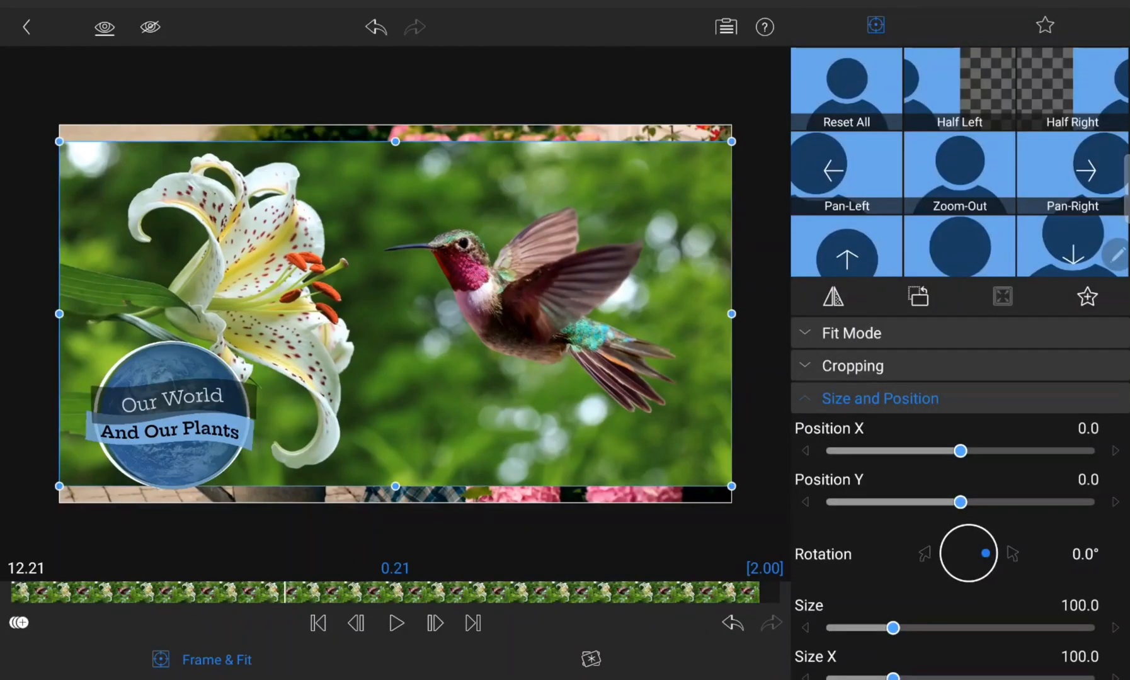
{"action": "left_click", "coordinate": [851, 366]}
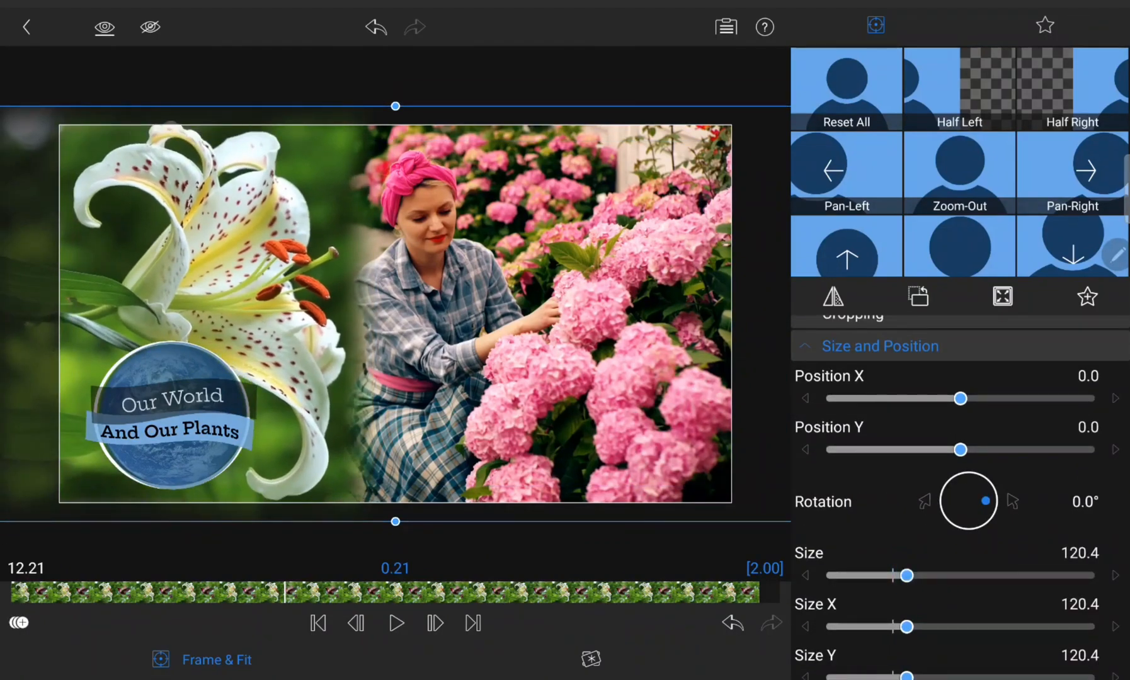
{"action": "left_click", "coordinate": [815, 27]}
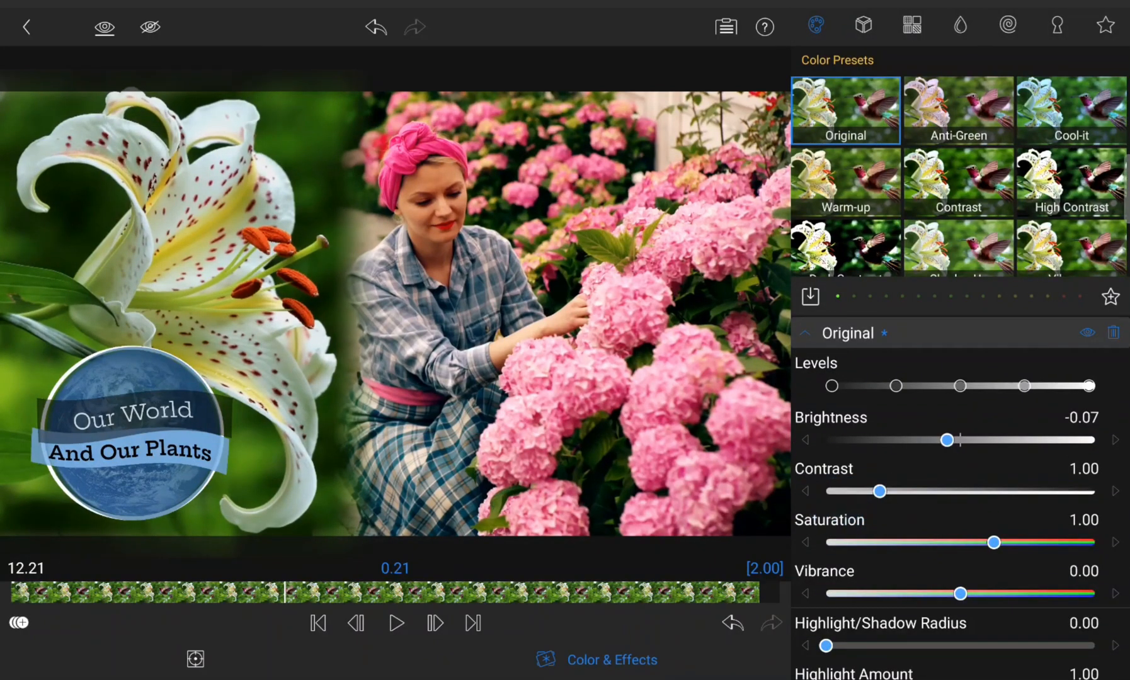
{"action": "scroll", "scroll_direction": "down", "scroll_amount": 3}
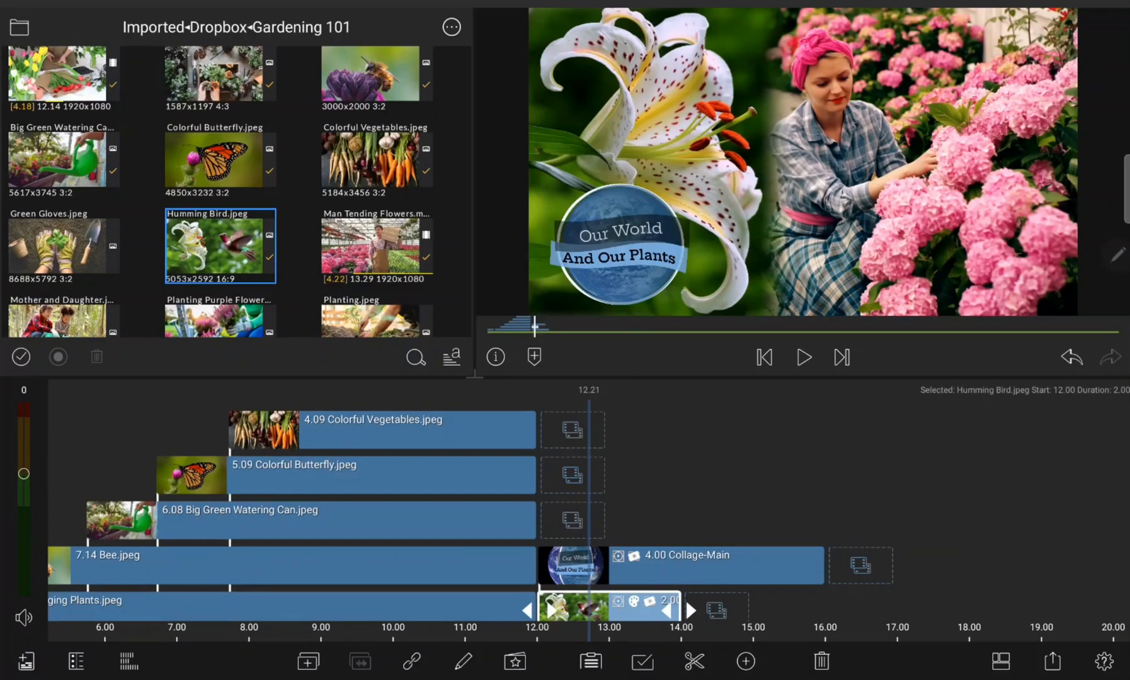
- Apply Light Tunnel from Distort and Vignette 1 from Stylize to the hydrangea clip
{"action": "scroll", "scroll_direction": "down", "scroll_amount": 3}
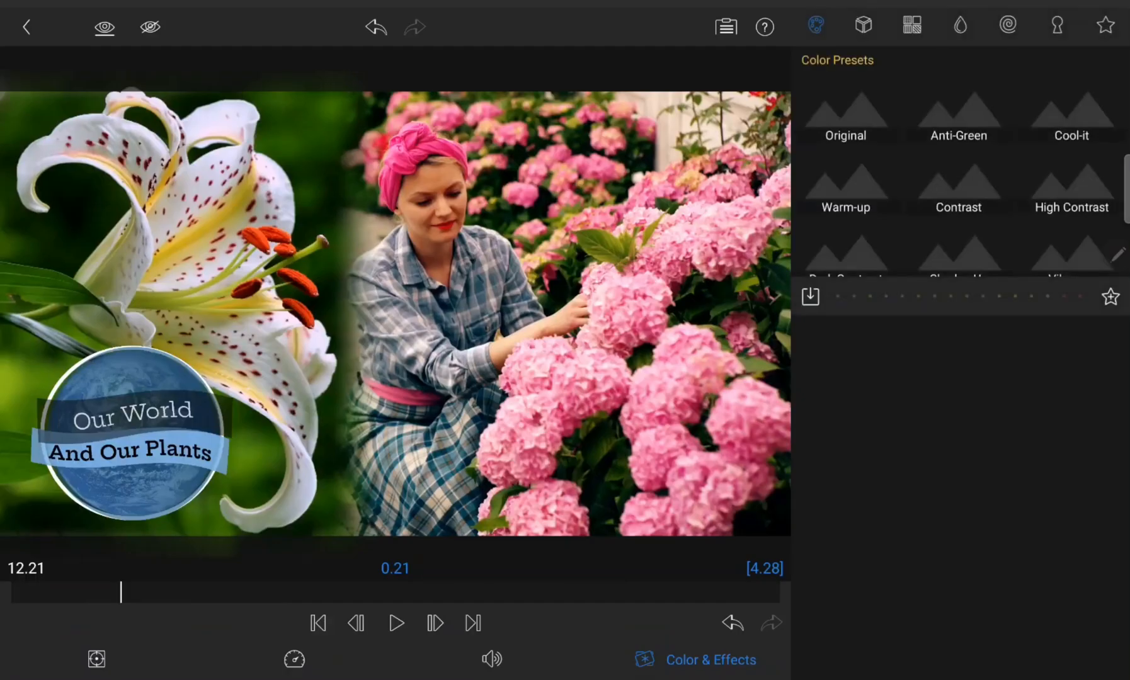
{"action": "left_click", "coordinate": [1009, 26]}
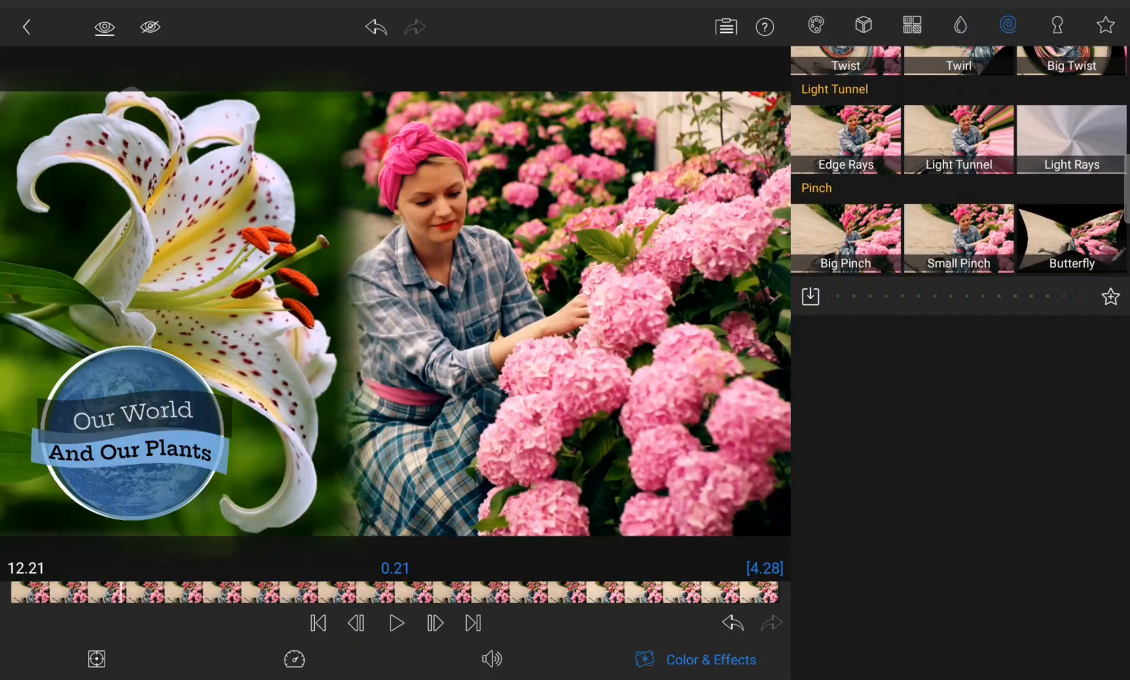
{"action": "left_click", "coordinate": [958, 138]}
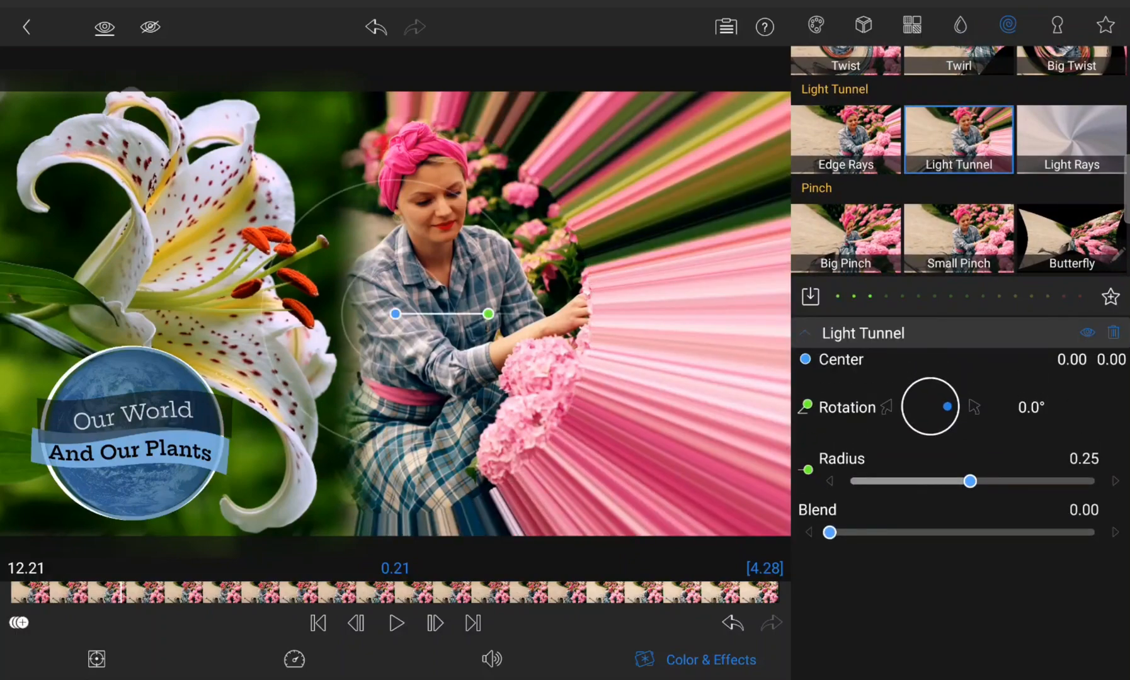
{"action": "left_click", "coordinate": [317, 624]}
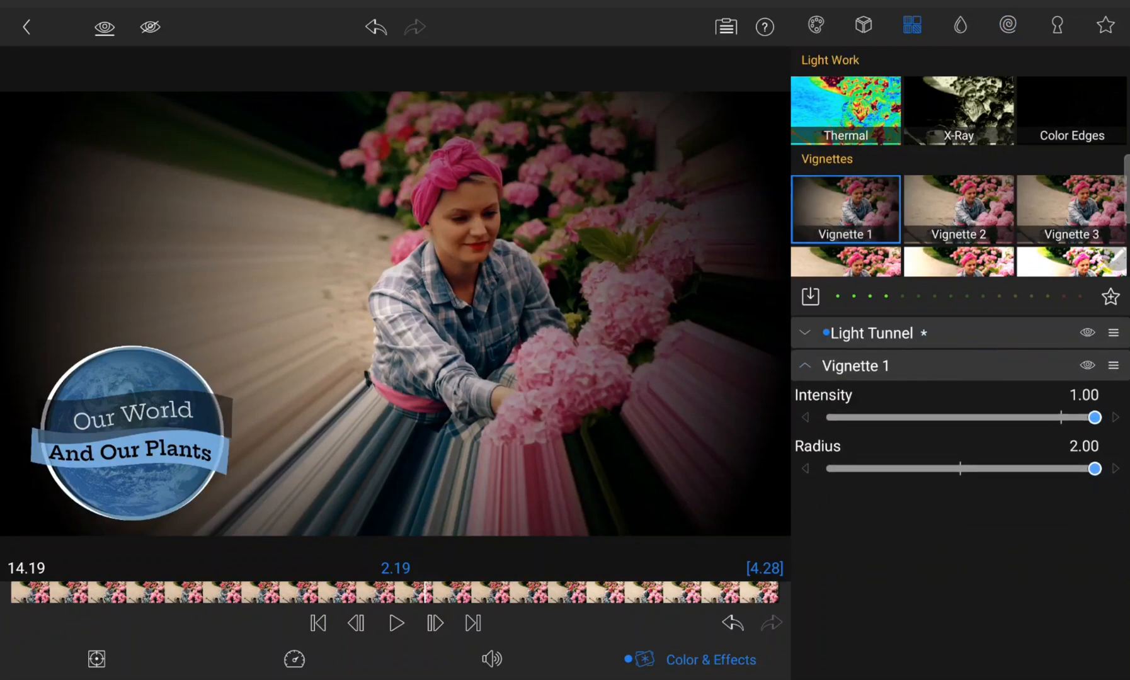
{"action": "left_click", "coordinate": [805, 365]}
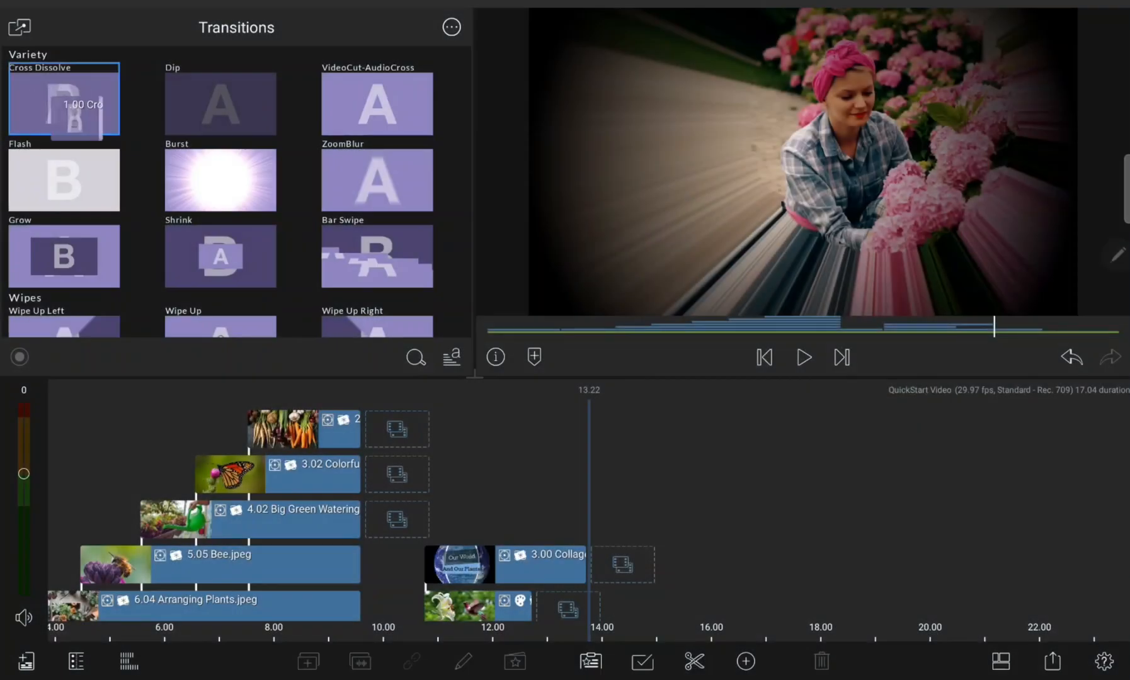
- Place Cross Dissolve transitions between clips above the Back To 95 track
{"action": "left_click", "coordinate": [63, 100]}
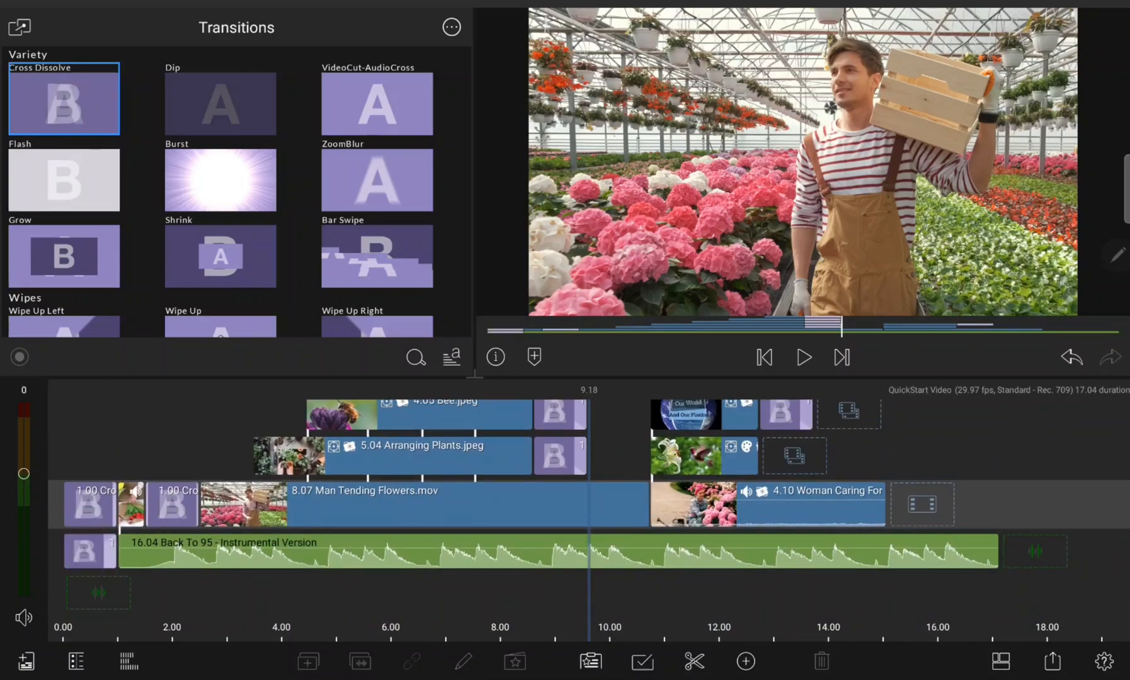
{"action": "left_click", "coordinate": [764, 356]}
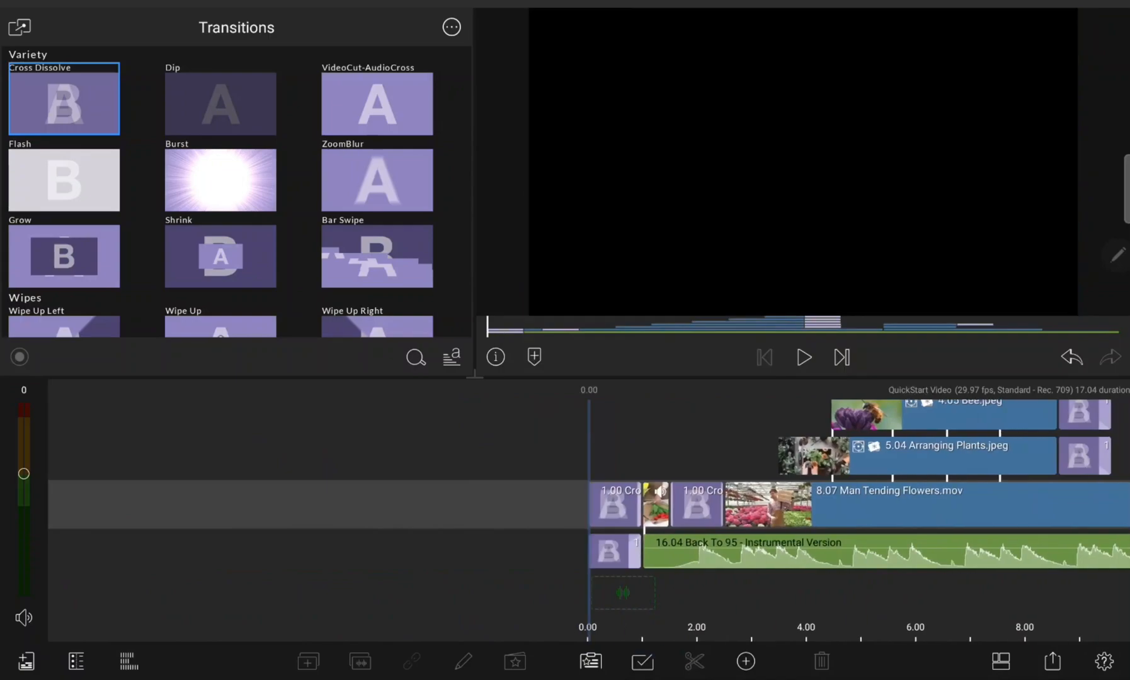
{"action": "left_click", "coordinate": [802, 357]}
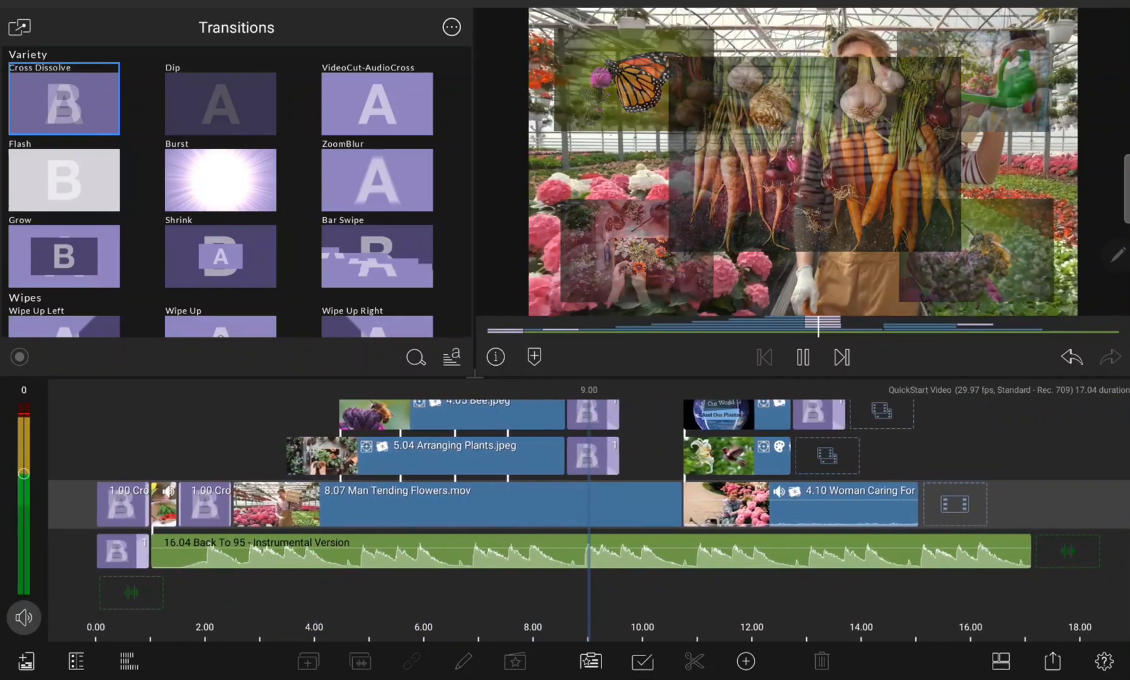
{"action": "scroll", "scroll_direction": "right", "scroll_amount": 3}
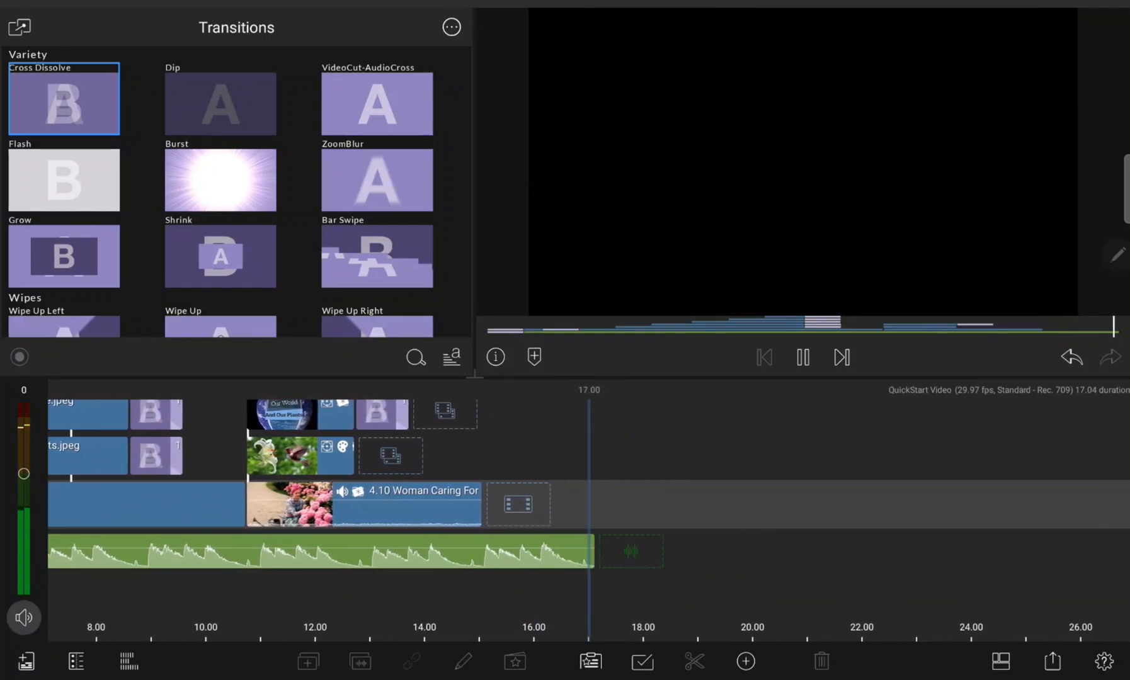
- Review Movie export destinations and Media settings without exporting, then open Help and Settings
{"action": "left_click", "coordinate": [1051, 661]}
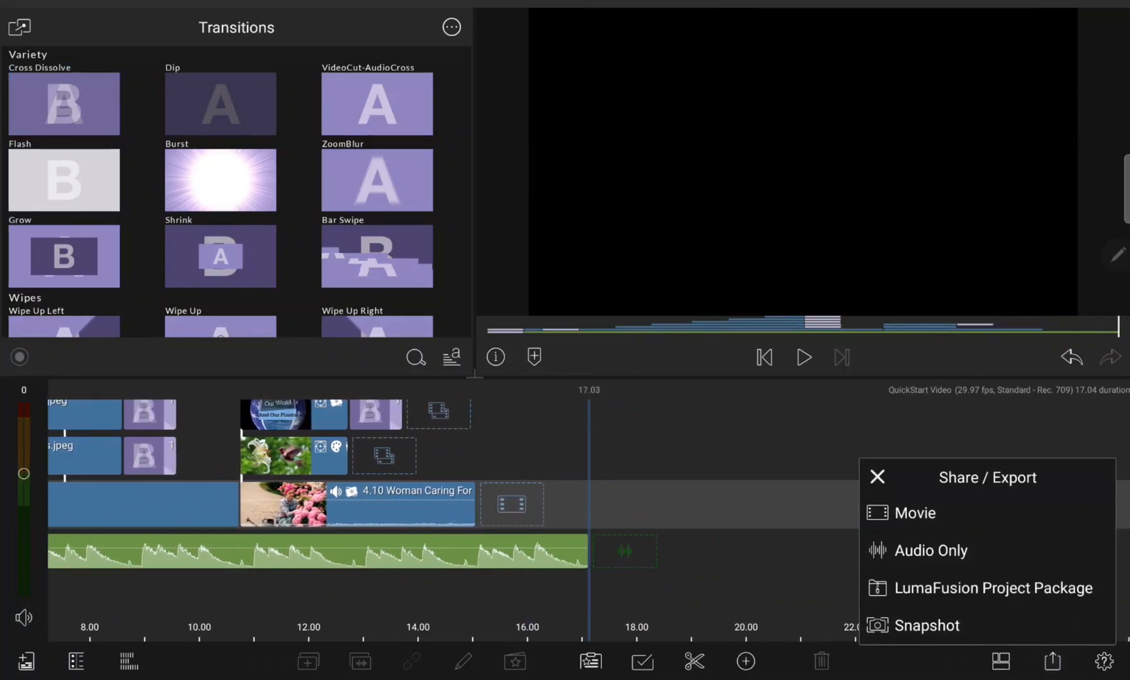
{"action": "left_click", "coordinate": [913, 512]}
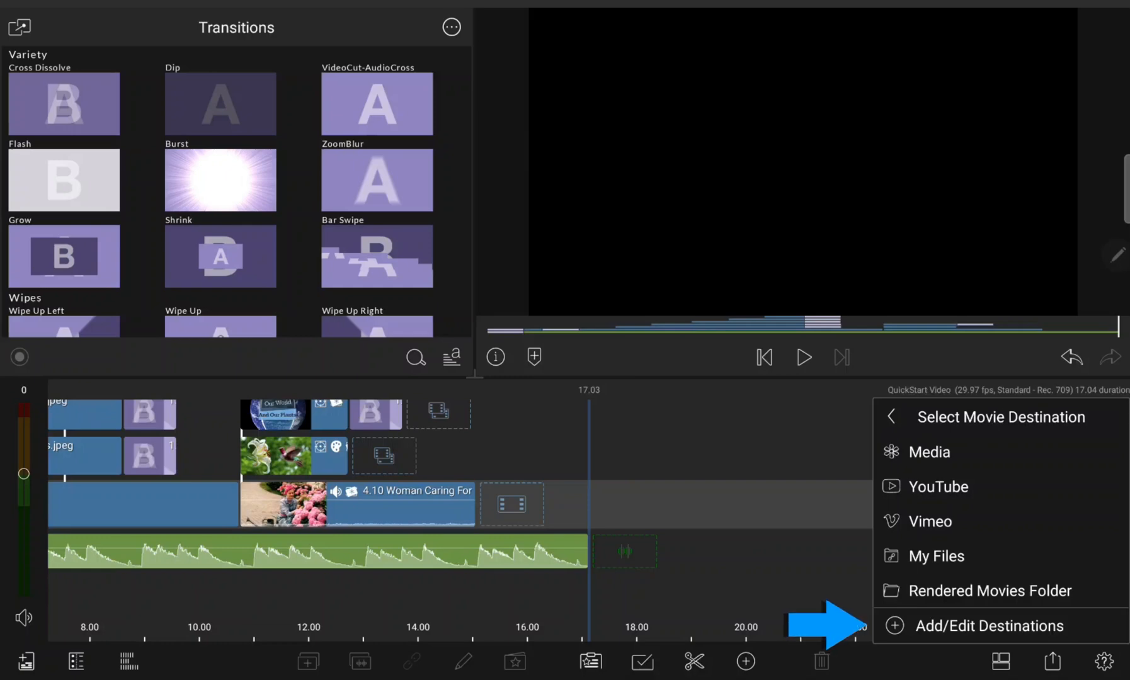
{"action": "left_click", "coordinate": [990, 626]}
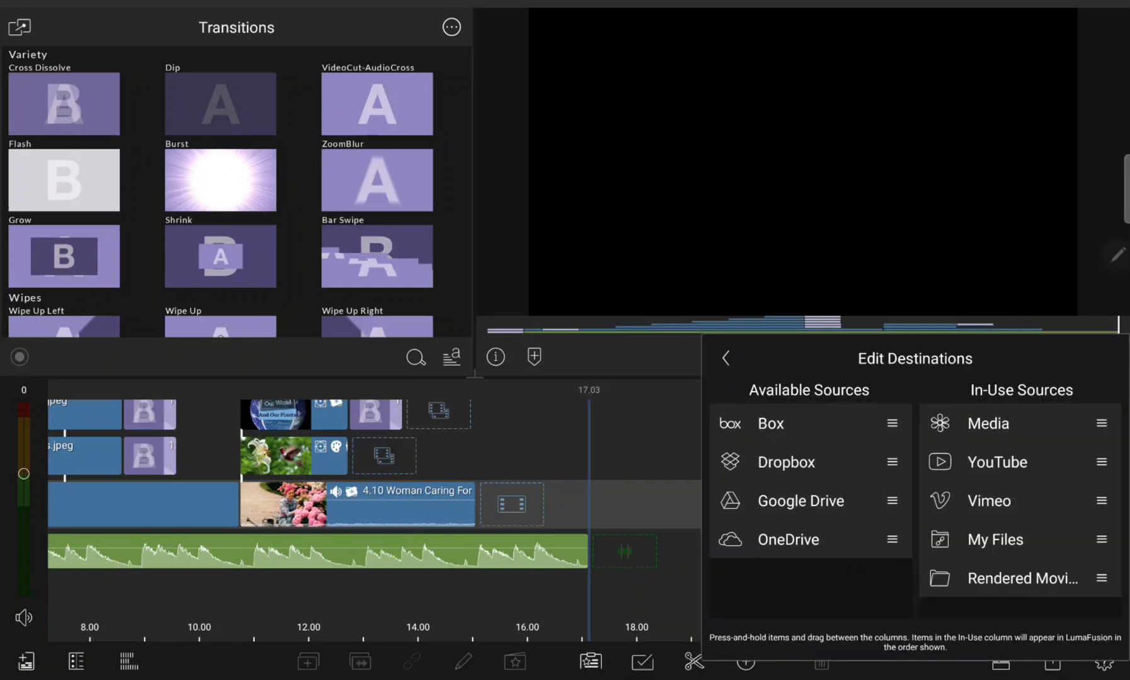
{"action": "left_click", "coordinate": [727, 358]}
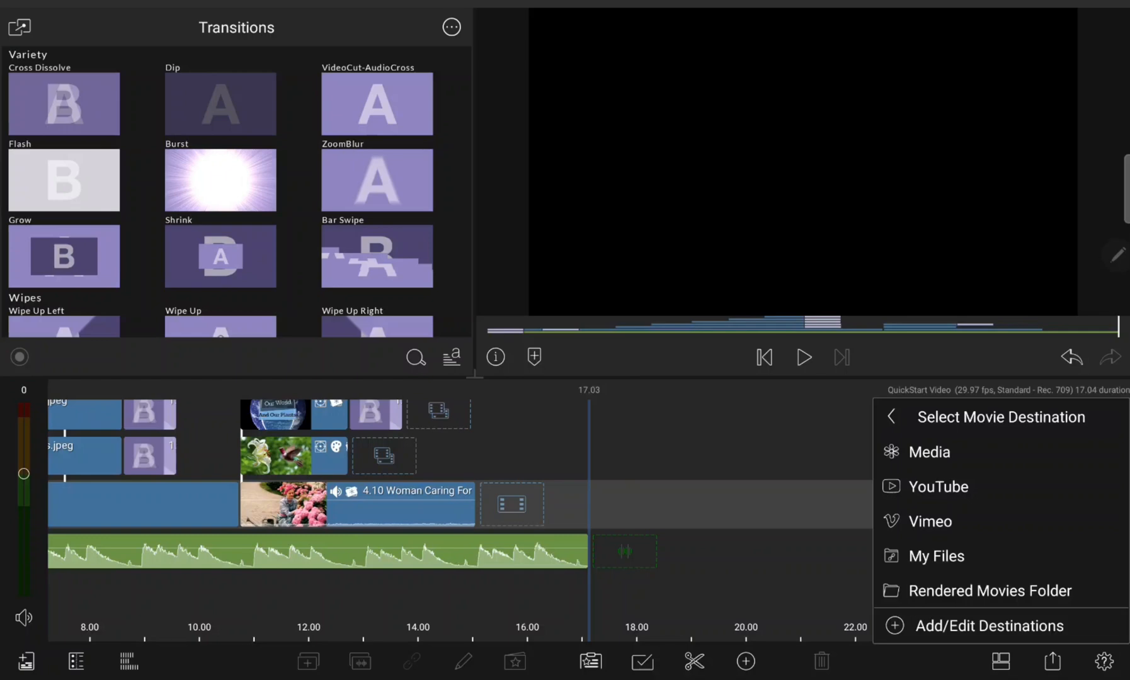
{"action": "left_click", "coordinate": [929, 452]}
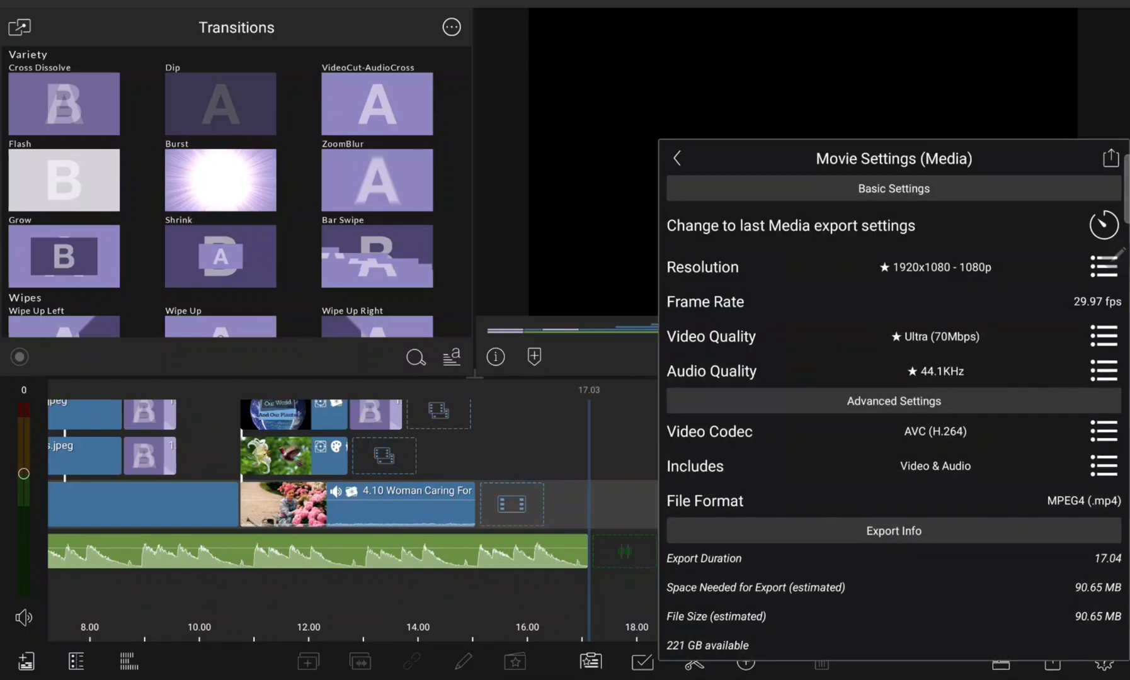
{"action": "left_click", "coordinate": [1103, 336]}
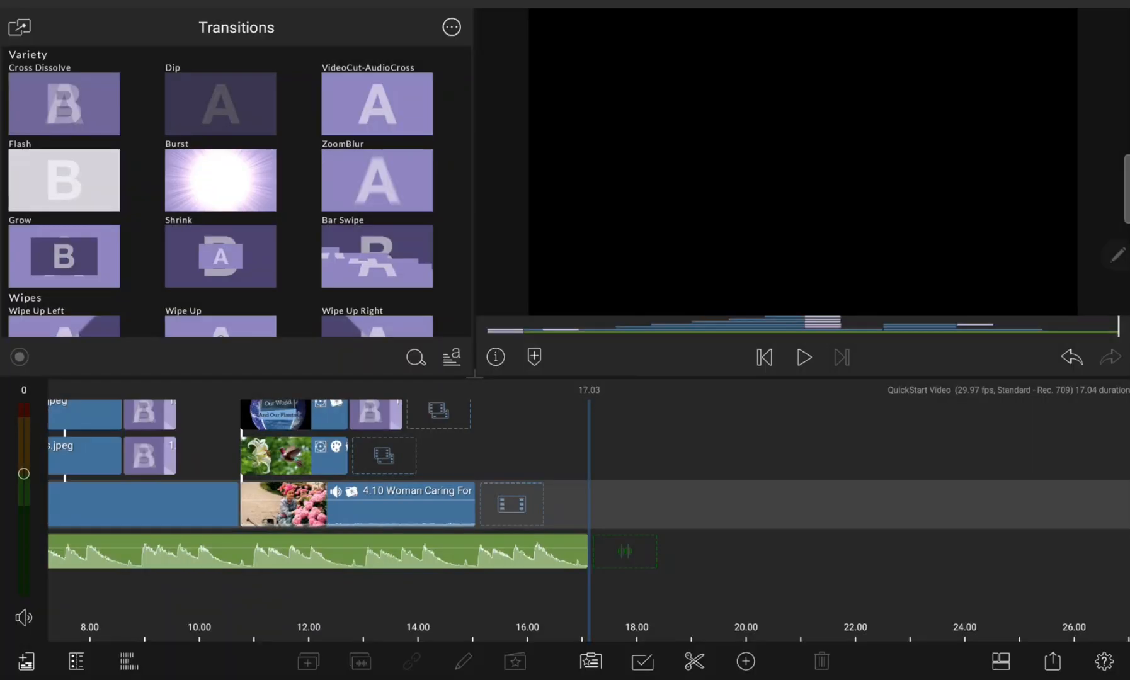
{"action": "left_click", "coordinate": [1051, 661]}
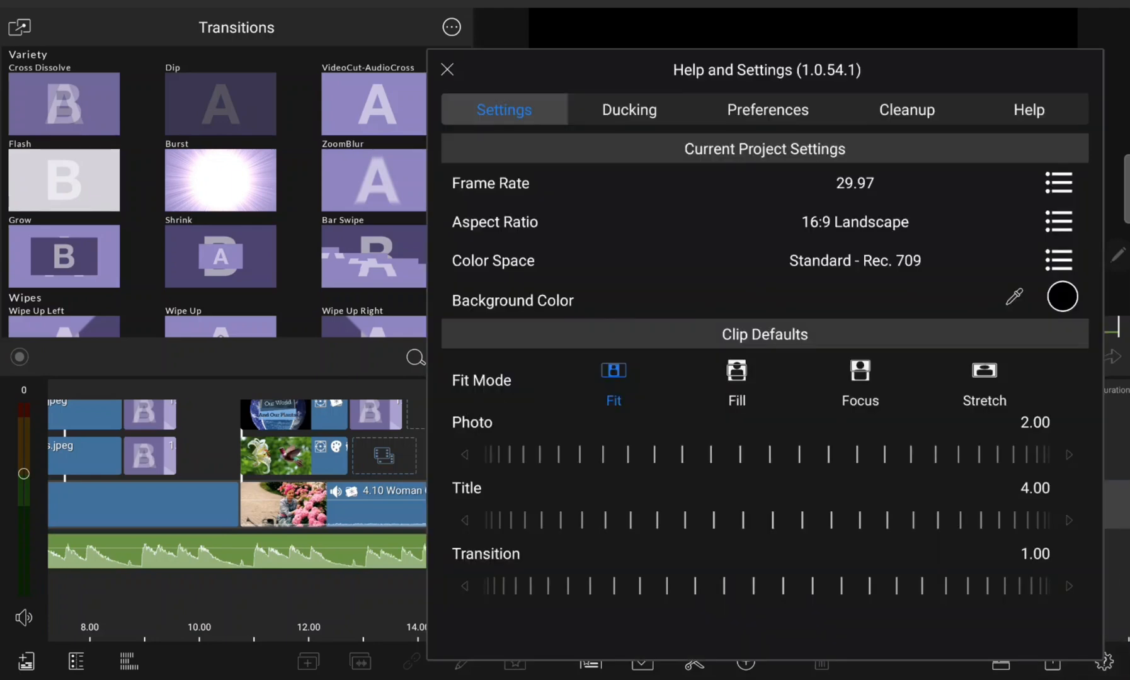
- Check the 29.97 fps frame rate and 16:9 aspect ratio lists, then show Help and Support
{"action": "left_click", "coordinate": [1059, 182]}
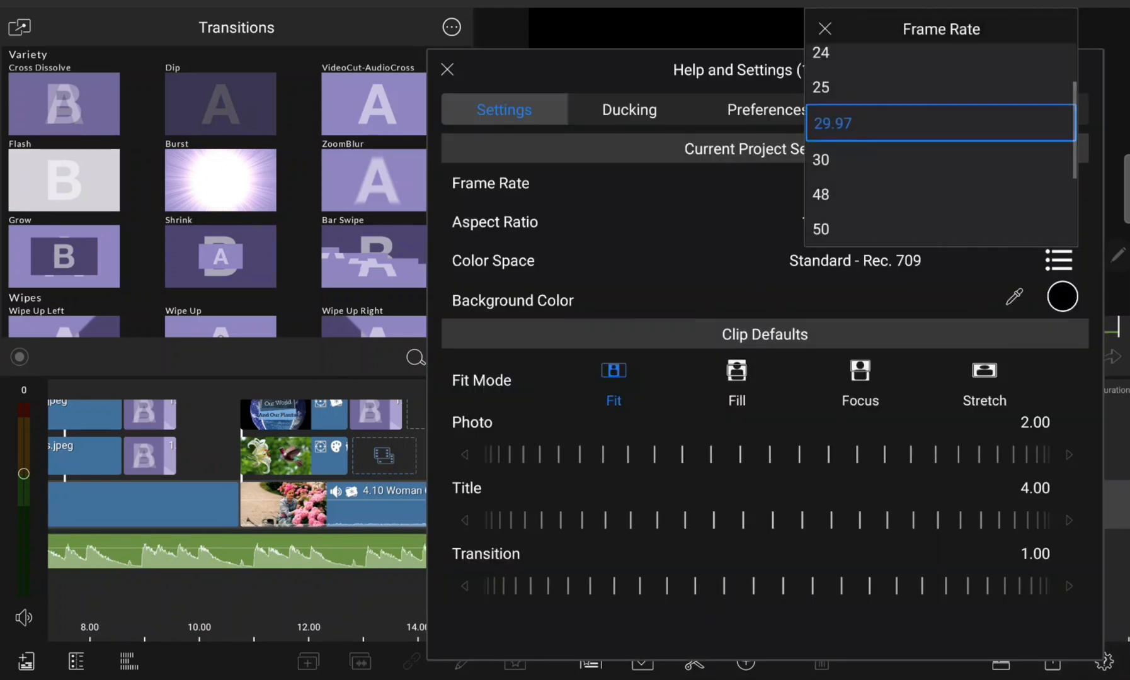
{"action": "left_click", "coordinate": [495, 222]}
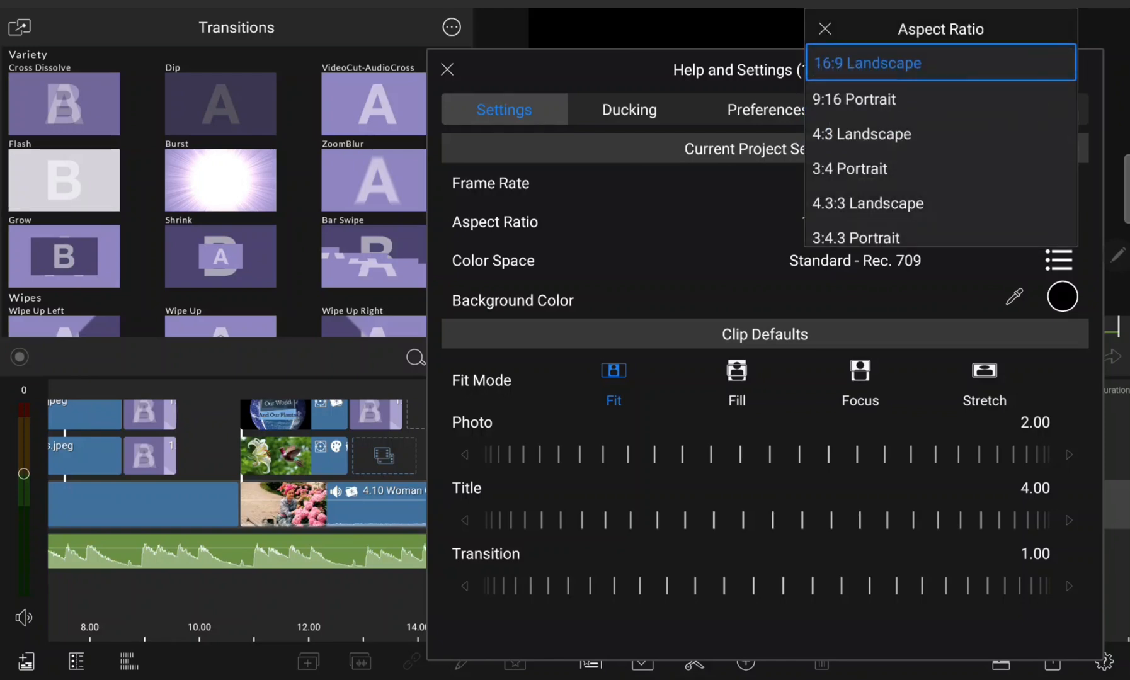
{"action": "left_click", "coordinate": [868, 63]}
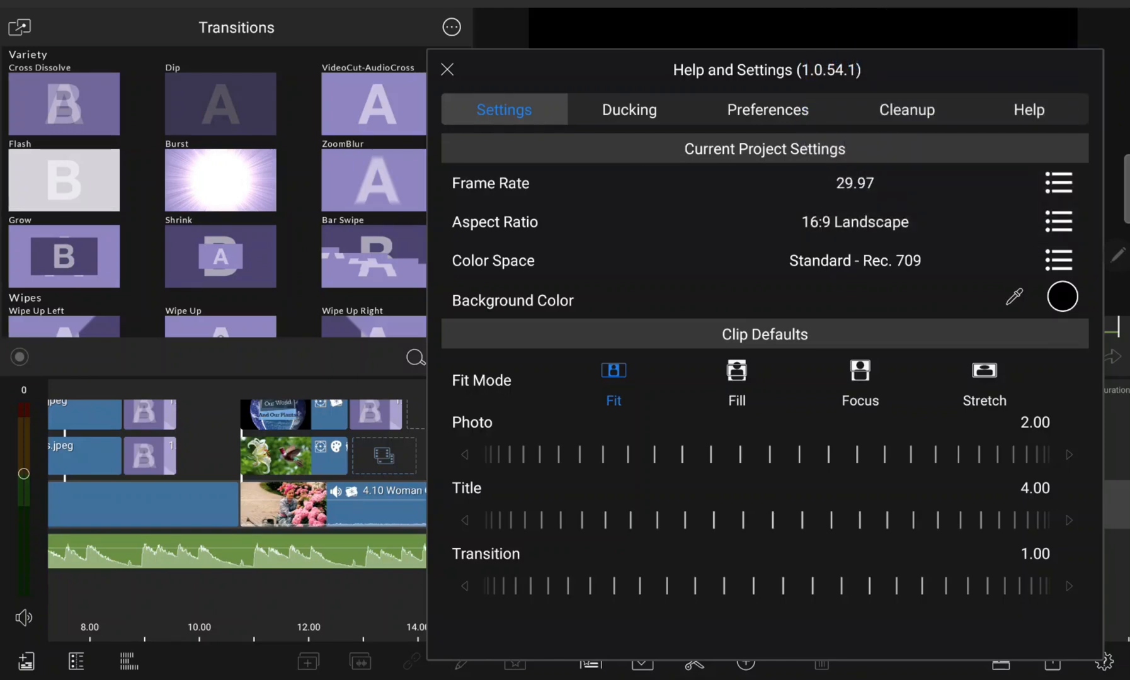
{"action": "left_click", "coordinate": [1029, 110]}
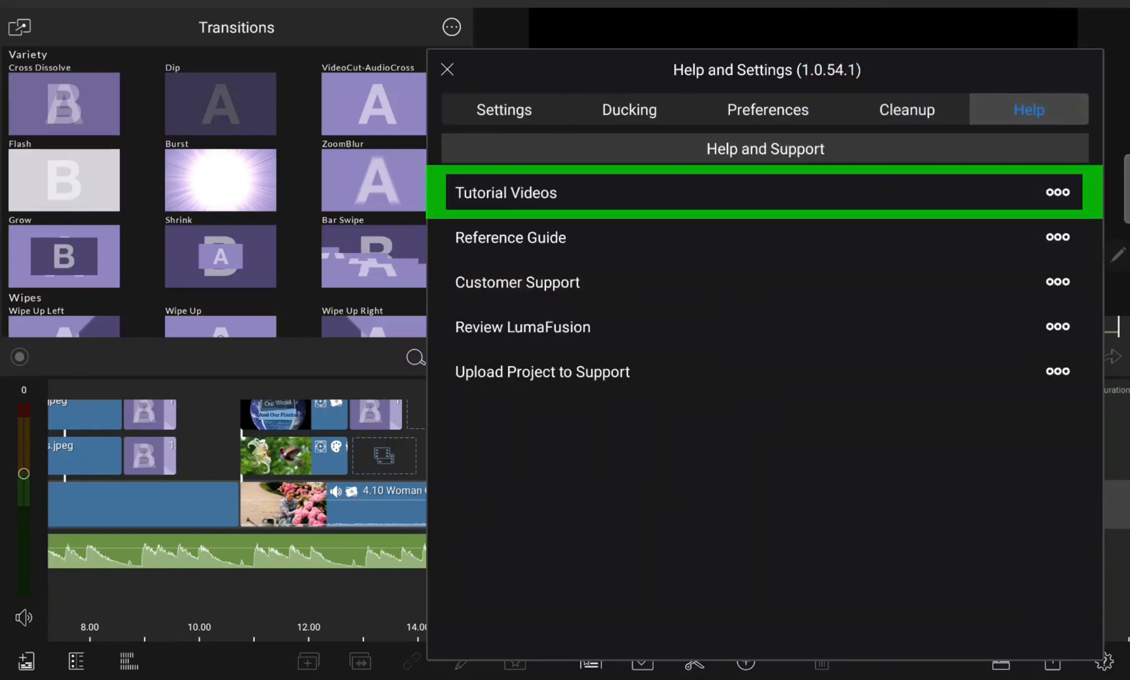
{"action": "left_click", "coordinate": [510, 237]}
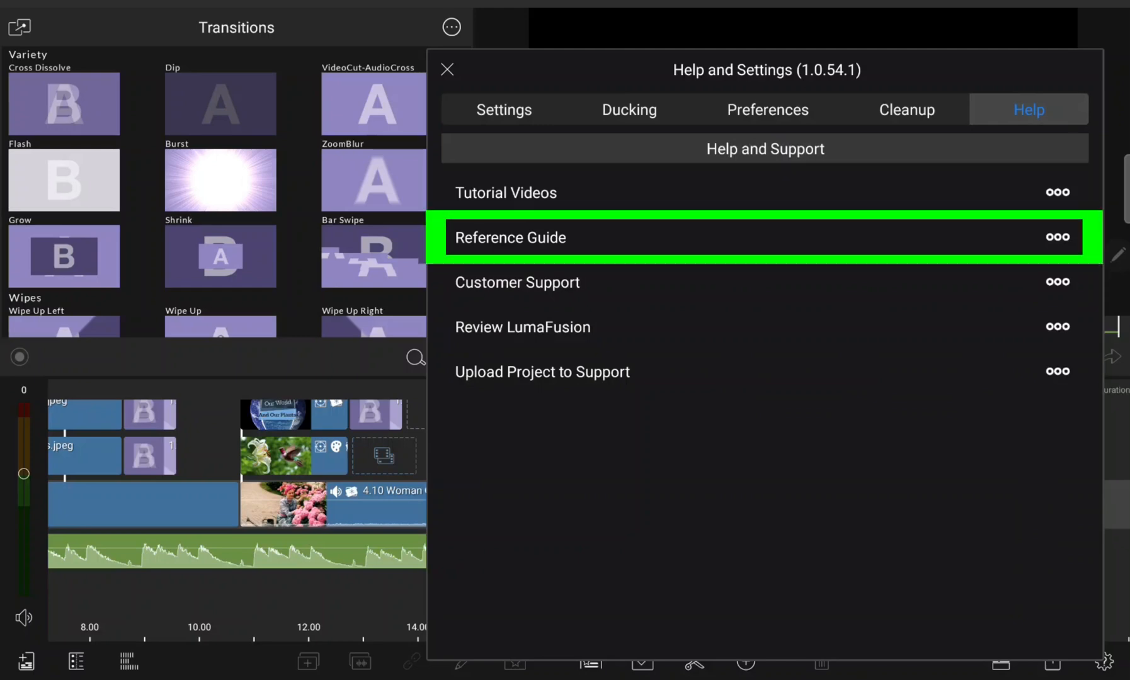